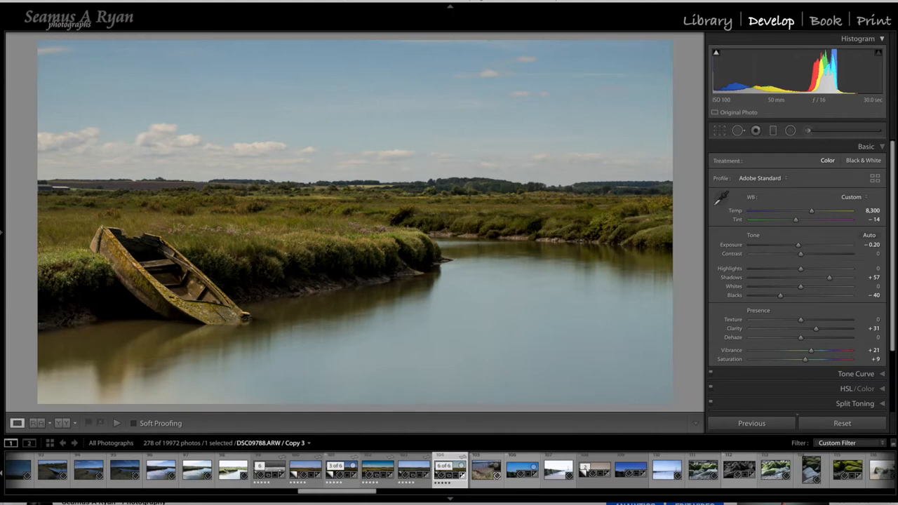
pyautogui.moveTo(332, 83)
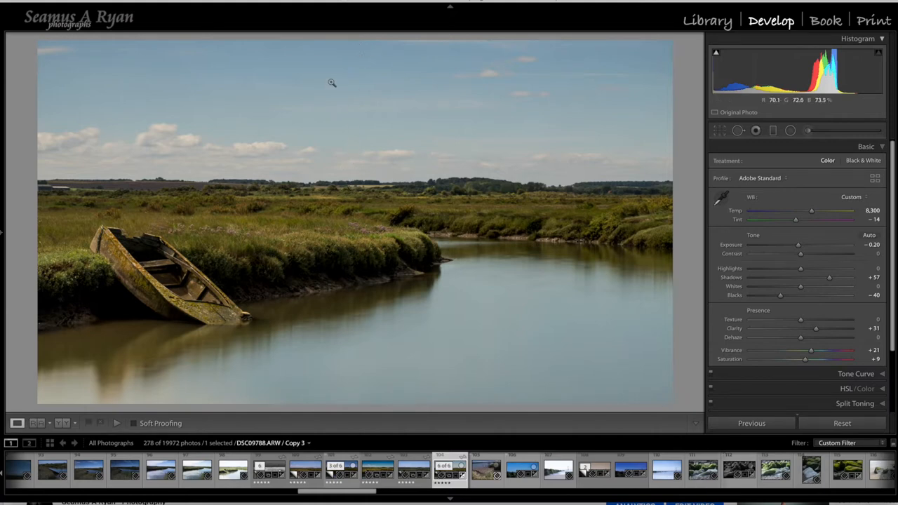
pyautogui.moveTo(358, 165)
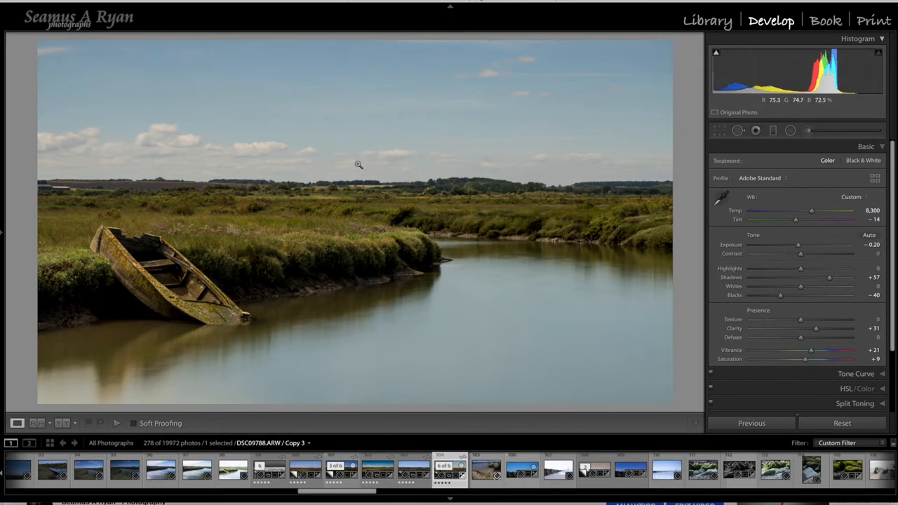
pyautogui.moveTo(386, 148)
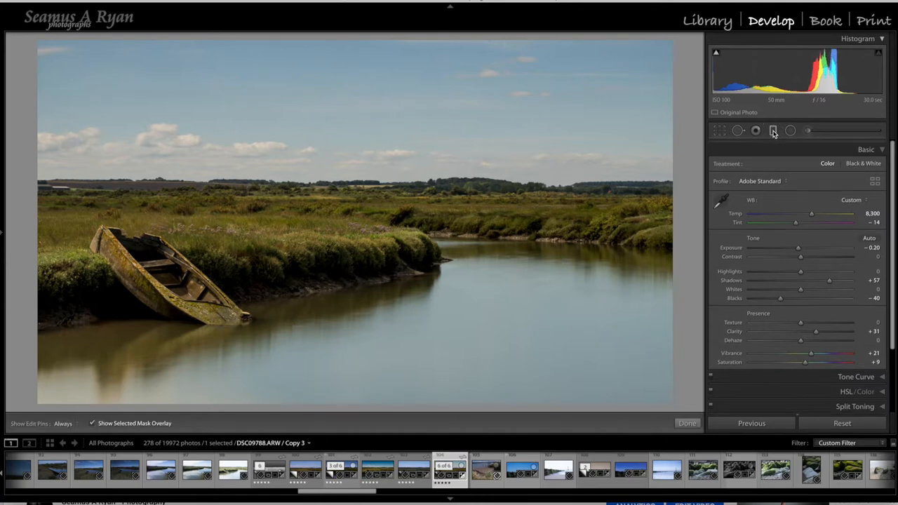
# Reset all graduated filter effect values to zero, testing Exposure and returning it to 0
pyautogui.click(772, 131)
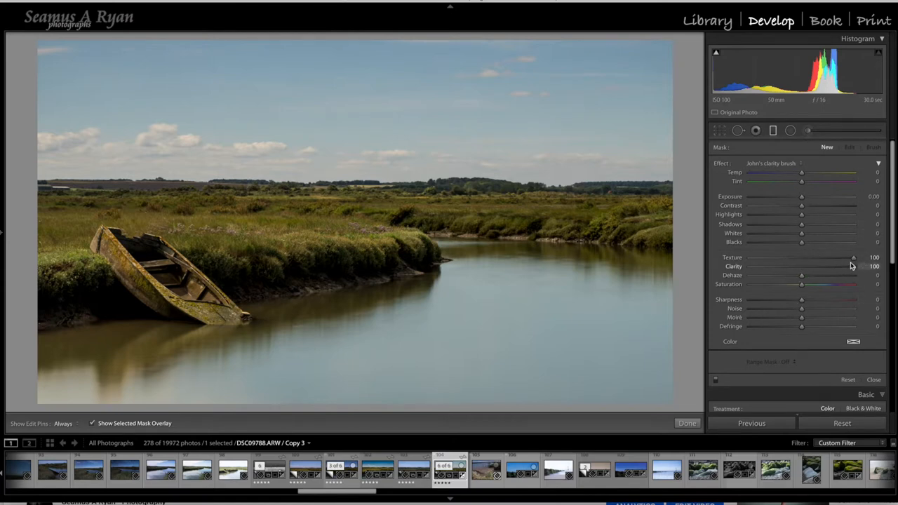
pyautogui.moveTo(729, 180)
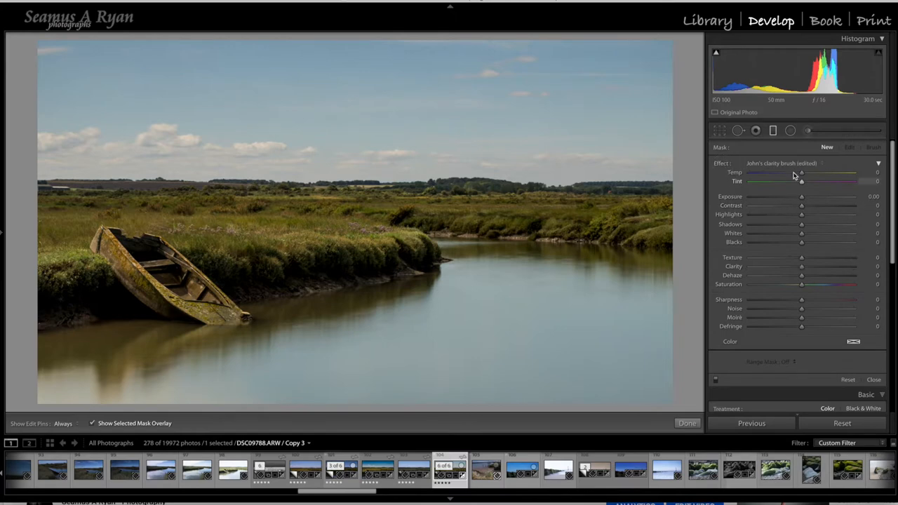
pyautogui.moveTo(434, 127)
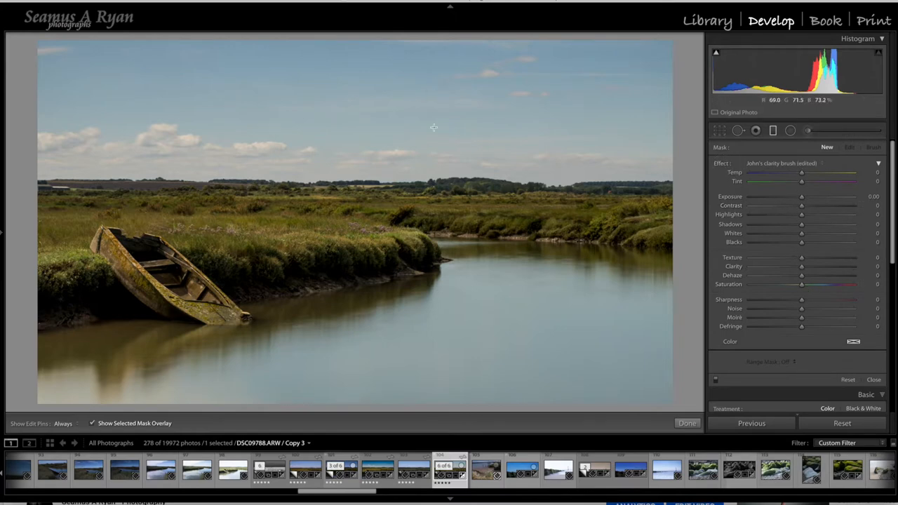
pyautogui.moveTo(755, 224)
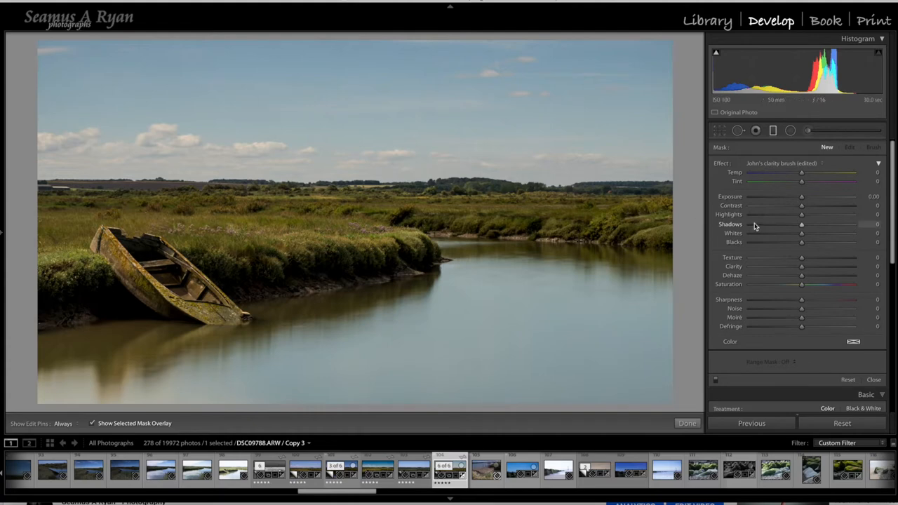
pyautogui.moveTo(801, 196); pyautogui.dragTo(751, 196)
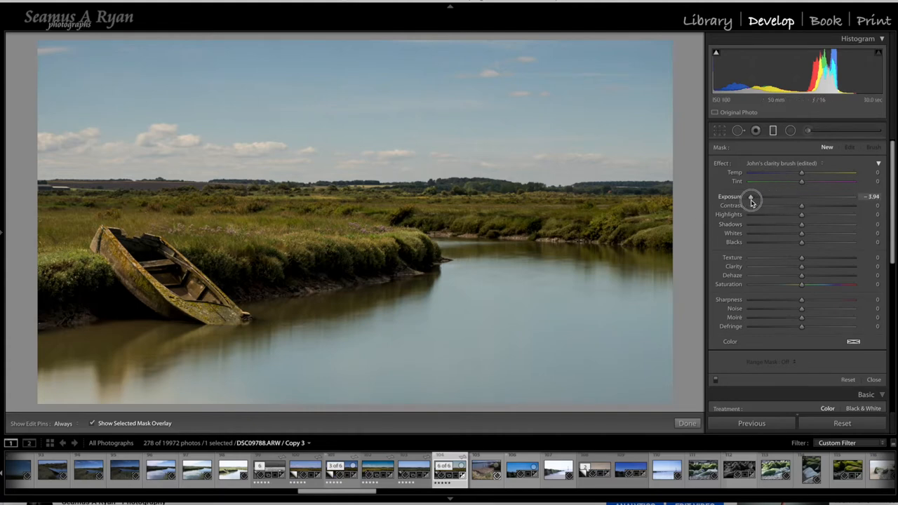
pyautogui.moveTo(752, 196); pyautogui.dragTo(749, 197)
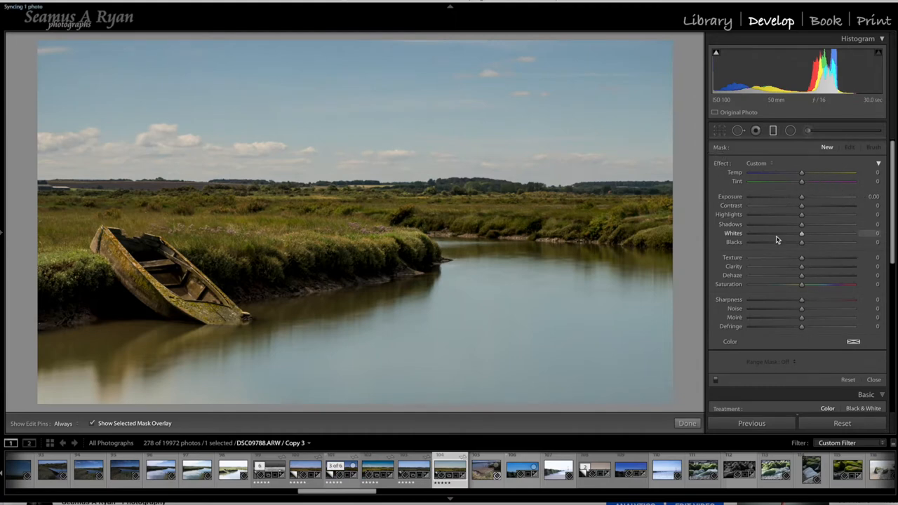
pyautogui.moveTo(369, 58)
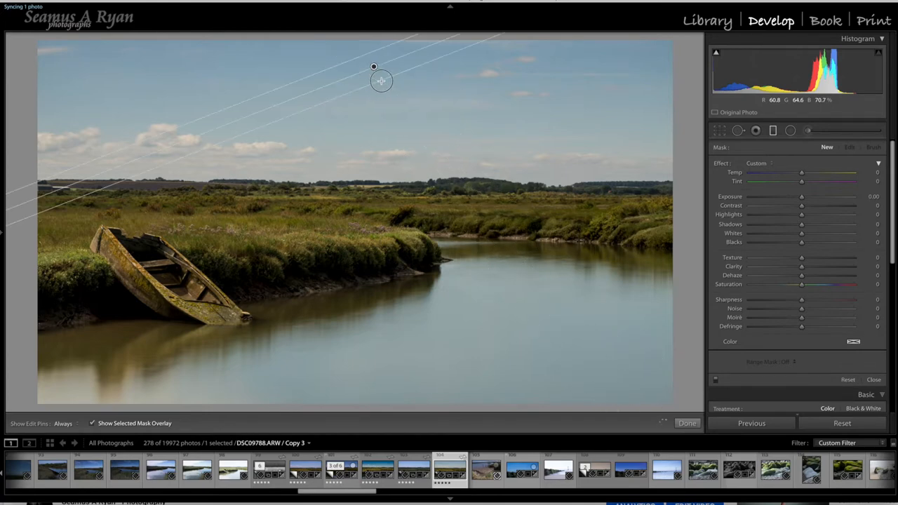
# Draw a level gradient down from the top of the sky, centred on the horizon
pyautogui.moveTo(374, 67); pyautogui.dragTo(316, 97)
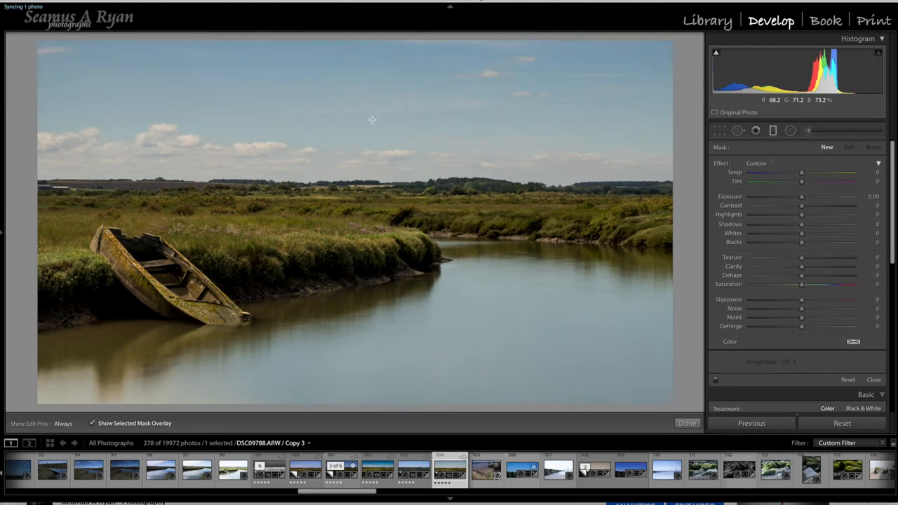
pyautogui.moveTo(376, 60)
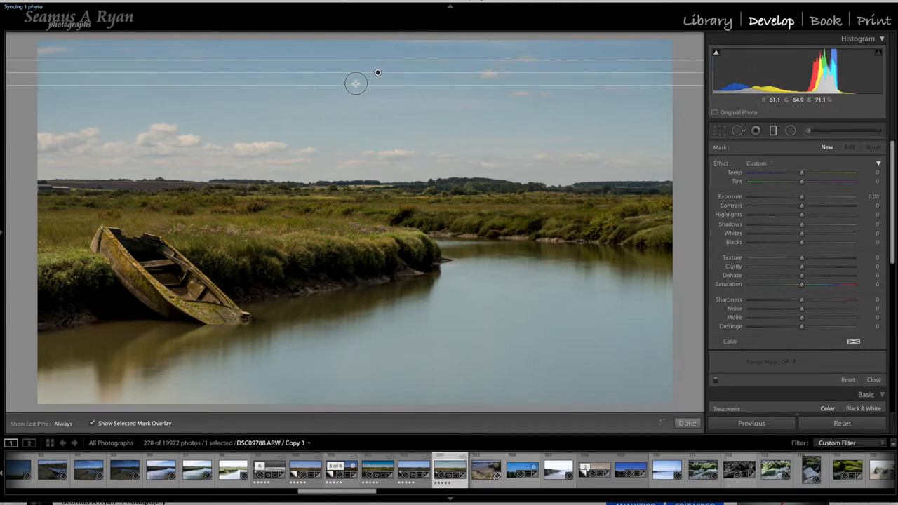
pyautogui.moveTo(356, 83); pyautogui.dragTo(389, 152)
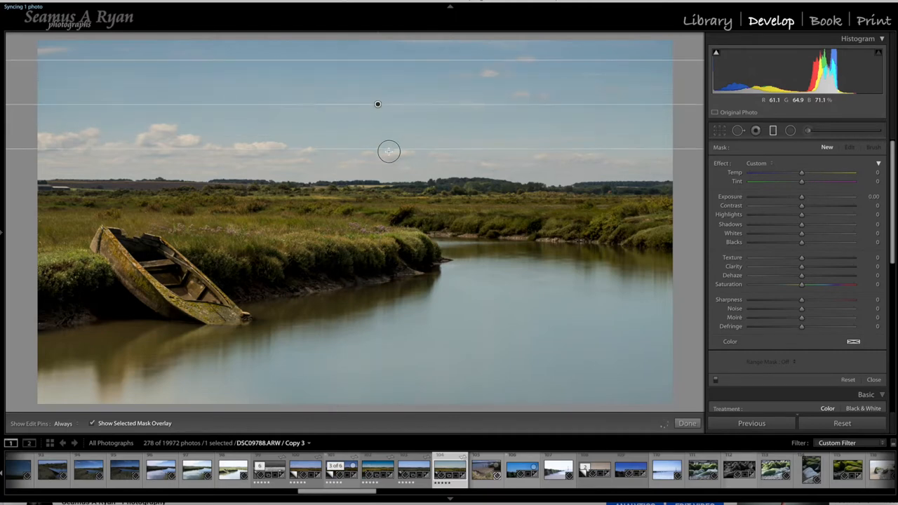
pyautogui.moveTo(389, 151); pyautogui.dragTo(390, 224)
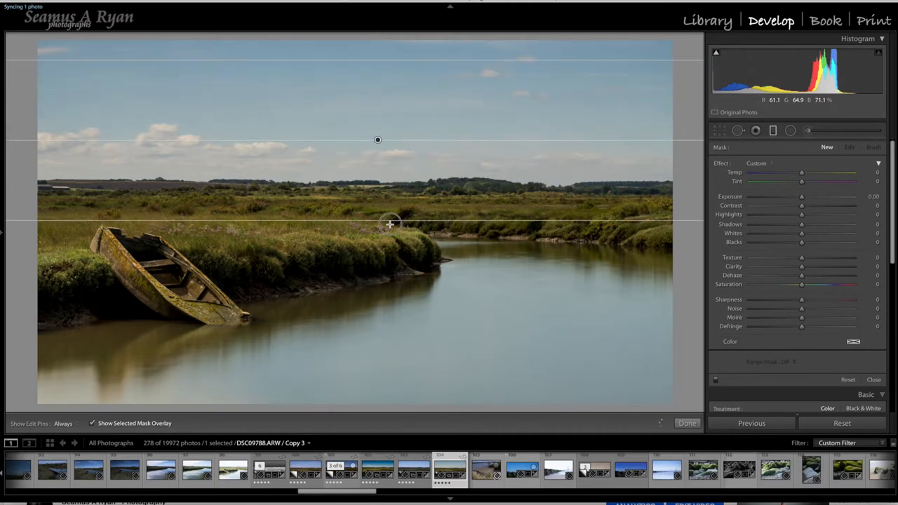
pyautogui.moveTo(391, 225); pyautogui.dragTo(373, 302)
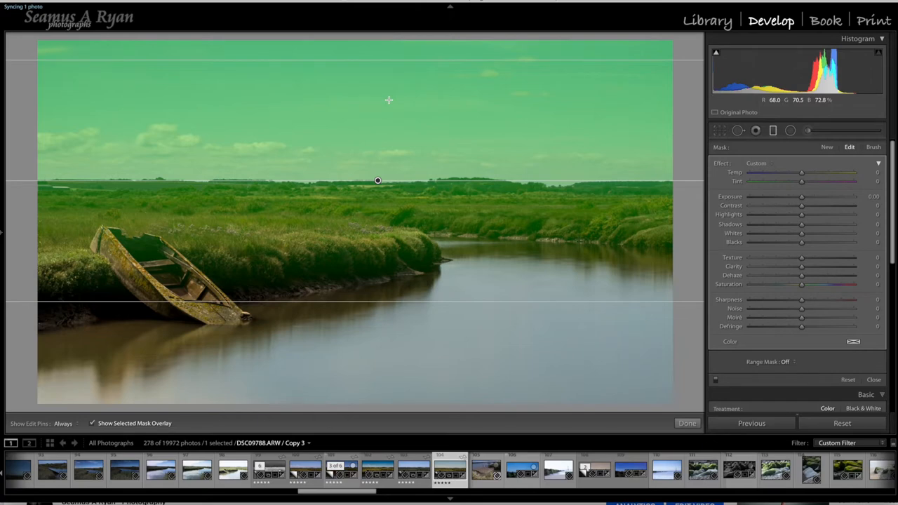
pyautogui.moveTo(391, 96)
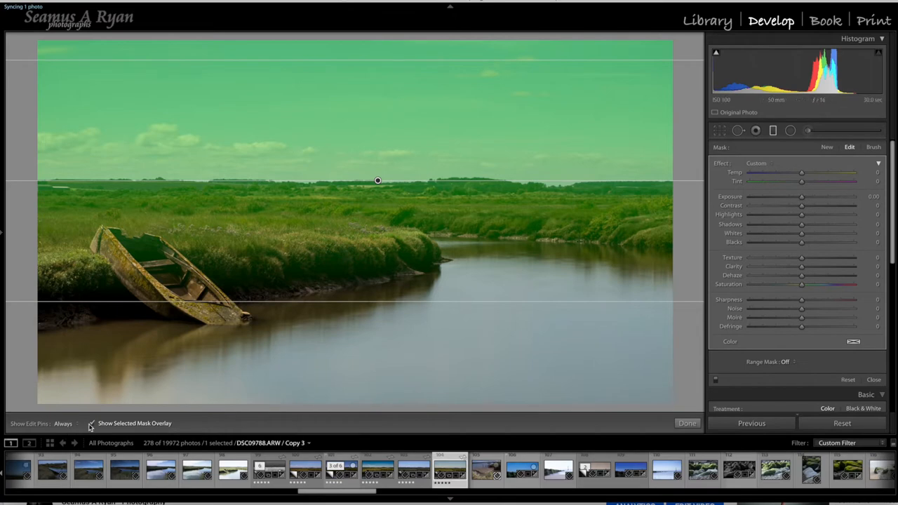
# Turn off the mask overlay and set the sky filter's Temp to 38
pyautogui.click(91, 423)
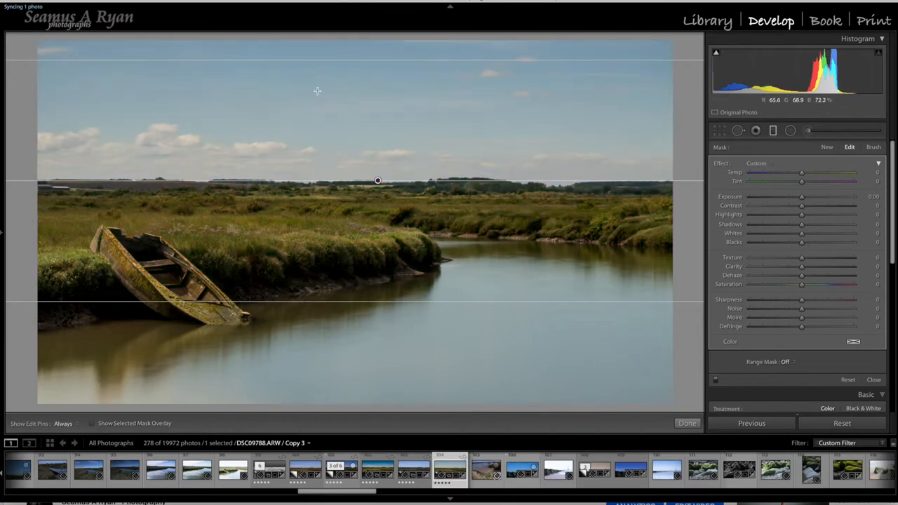
pyautogui.moveTo(391, 172)
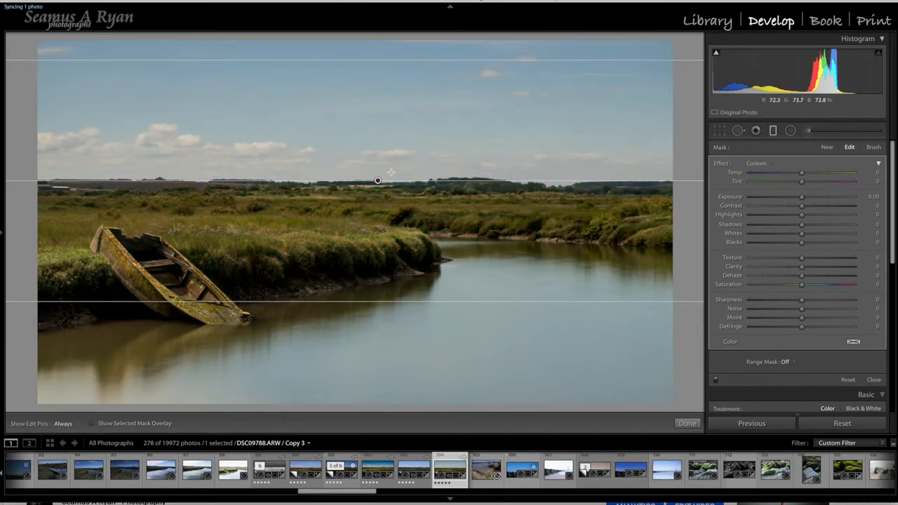
pyautogui.moveTo(397, 204)
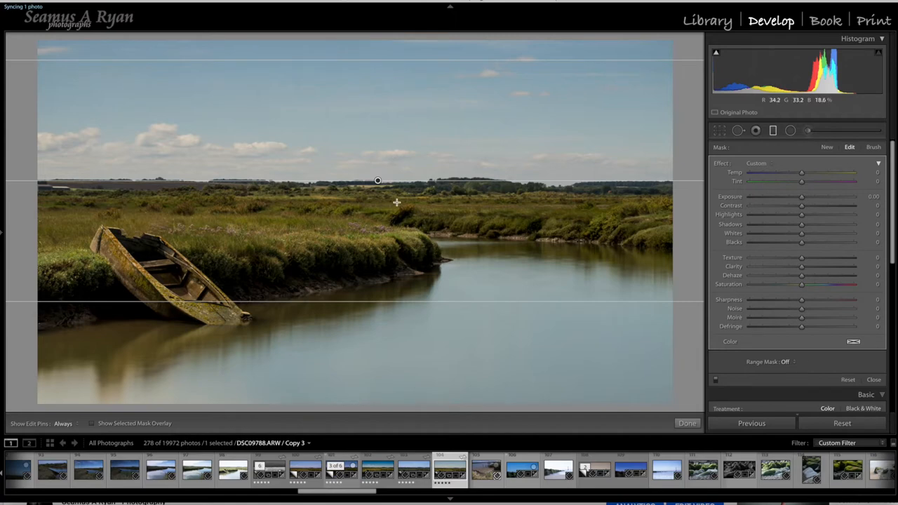
pyautogui.moveTo(409, 368)
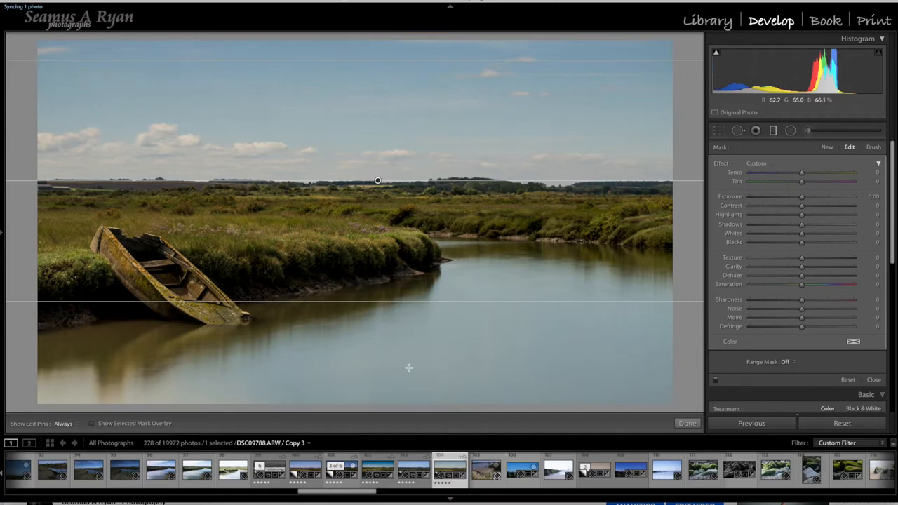
pyautogui.moveTo(785, 336)
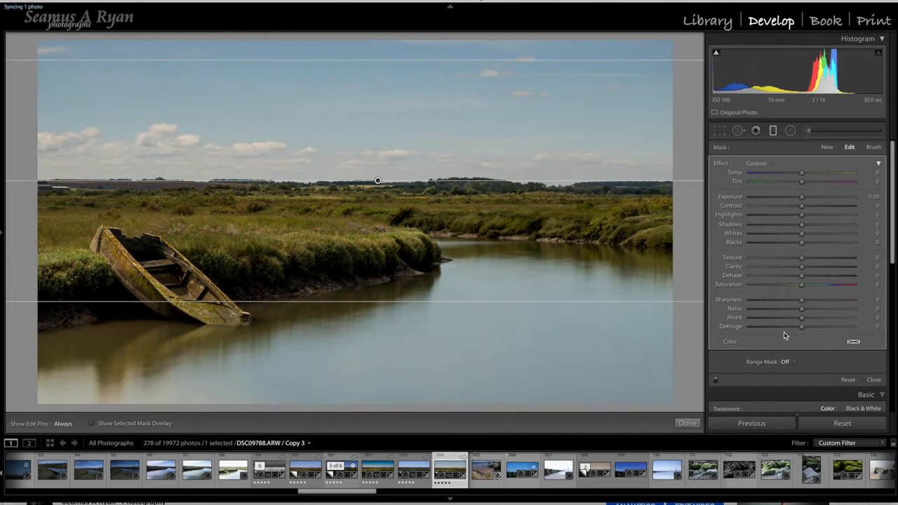
pyautogui.moveTo(825, 274)
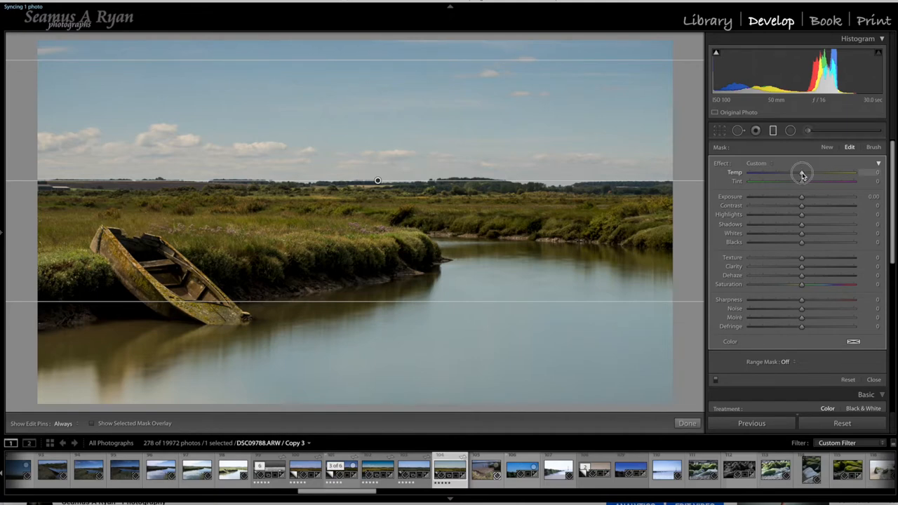
pyautogui.moveTo(802, 173); pyautogui.dragTo(814, 173)
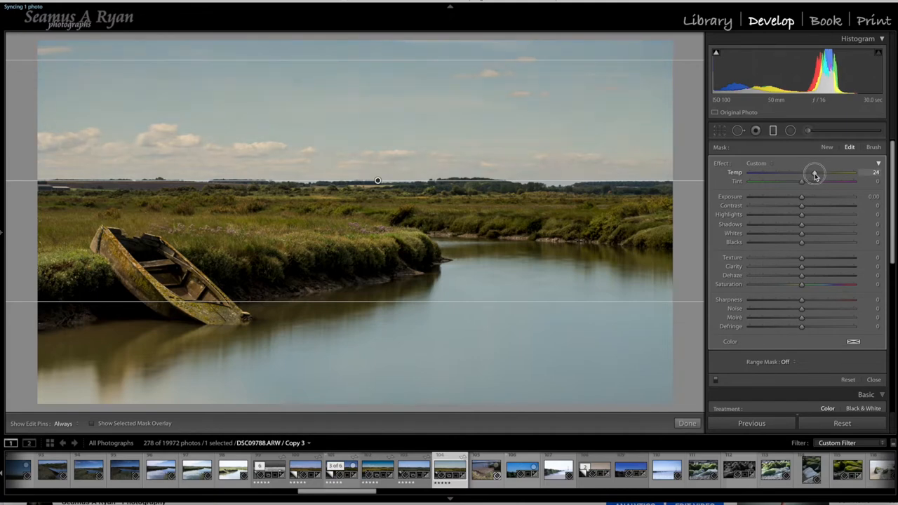
pyautogui.moveTo(814, 174); pyautogui.dragTo(819, 174)
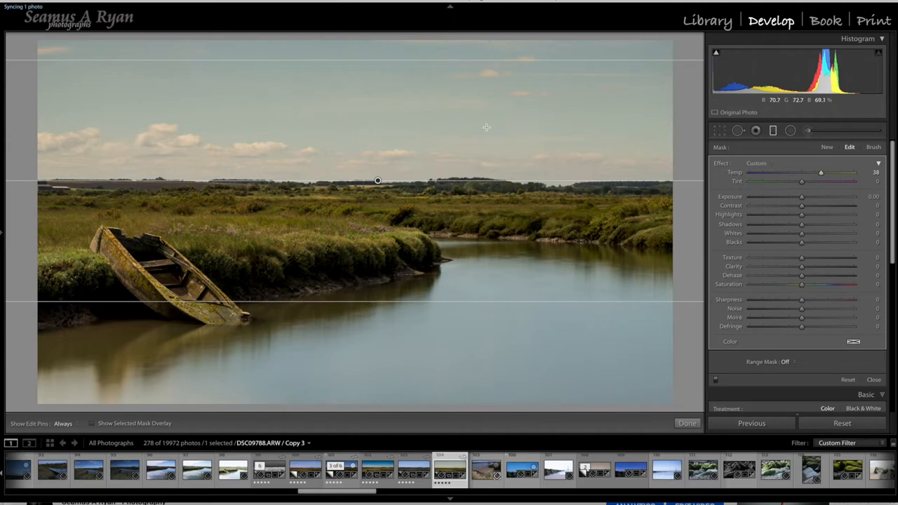
pyautogui.moveTo(587, 233)
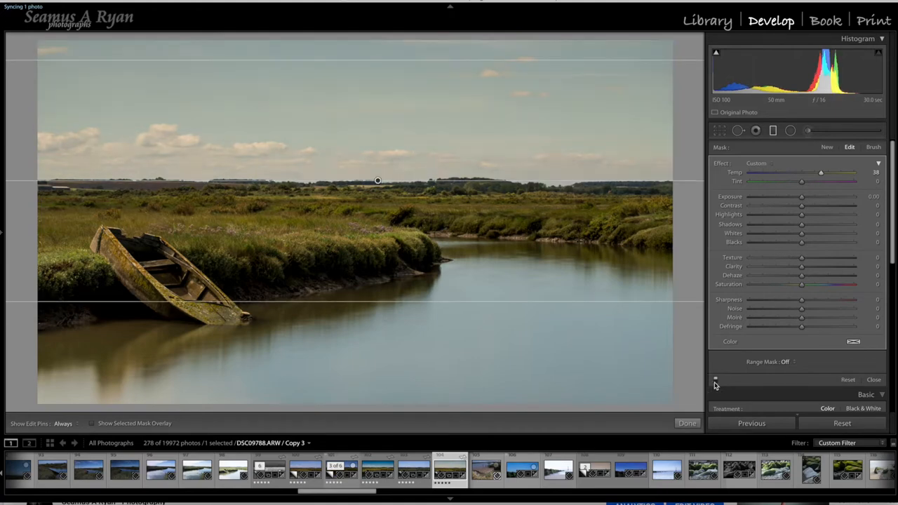
pyautogui.moveTo(714, 384)
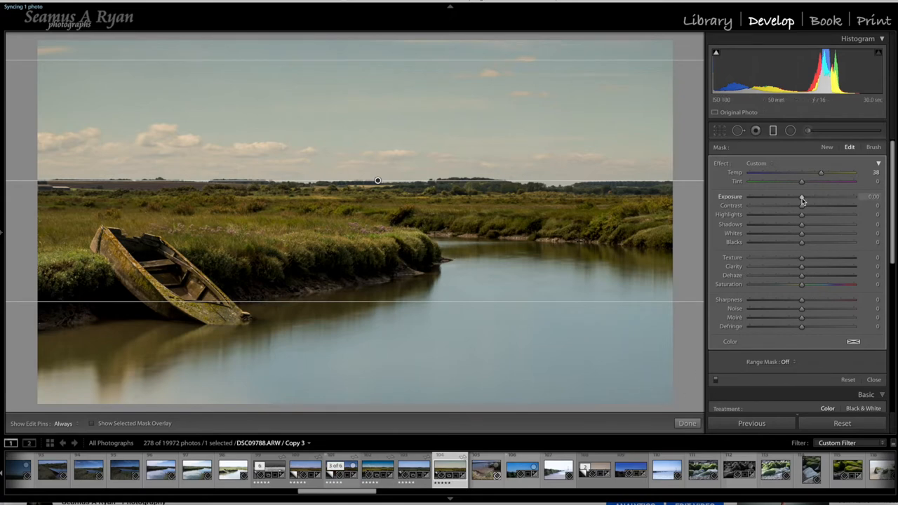
# Set the sky filter's exposure to -0.50, highlights to -56 and whites to -40
pyautogui.doubleClick(873, 197)
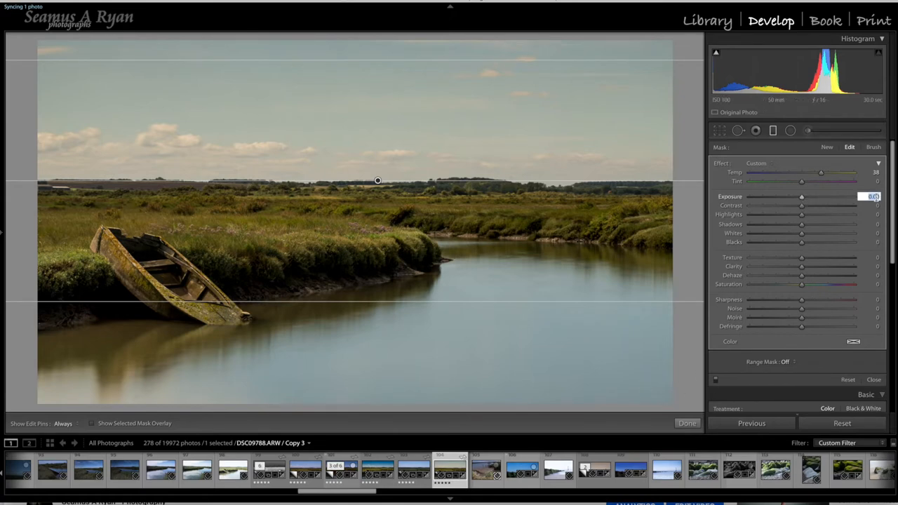
pyautogui.moveTo(801, 196); pyautogui.dragTo(796, 196)
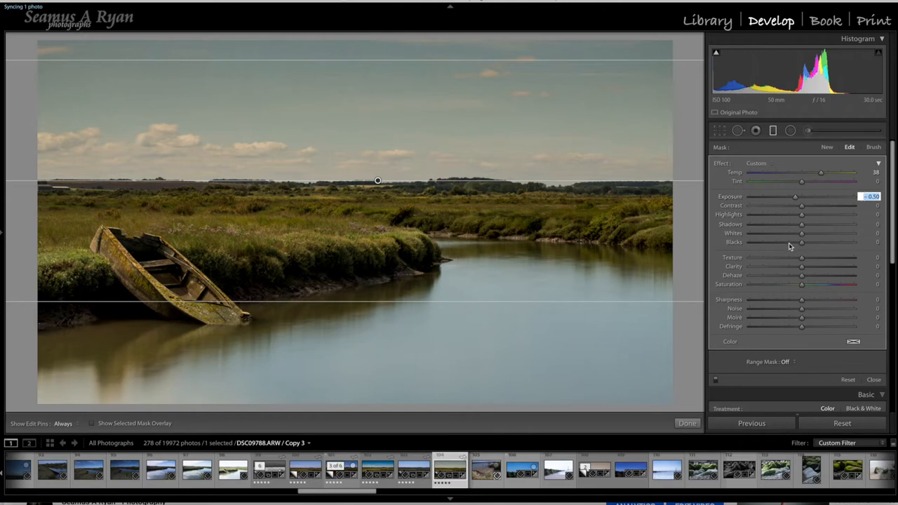
pyautogui.moveTo(802, 214); pyautogui.dragTo(791, 214)
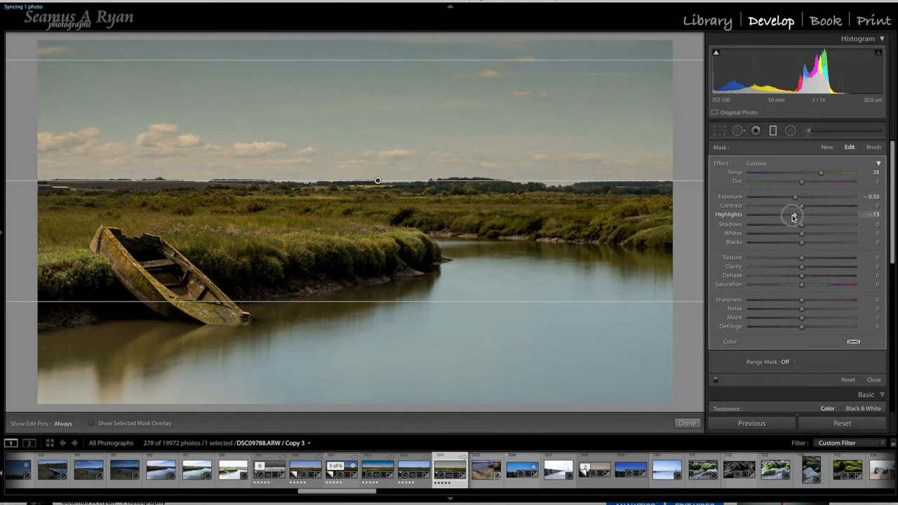
pyautogui.moveTo(793, 216); pyautogui.dragTo(782, 216)
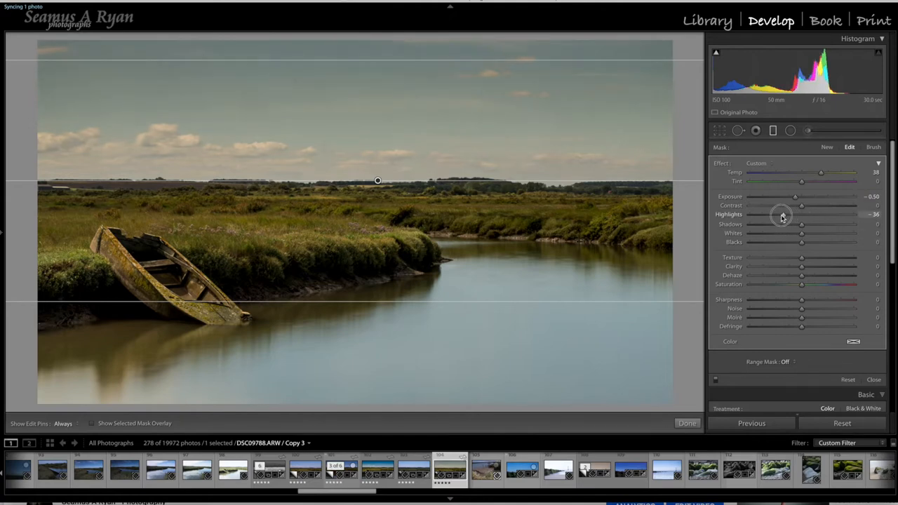
pyautogui.moveTo(785, 214); pyautogui.dragTo(780, 213)
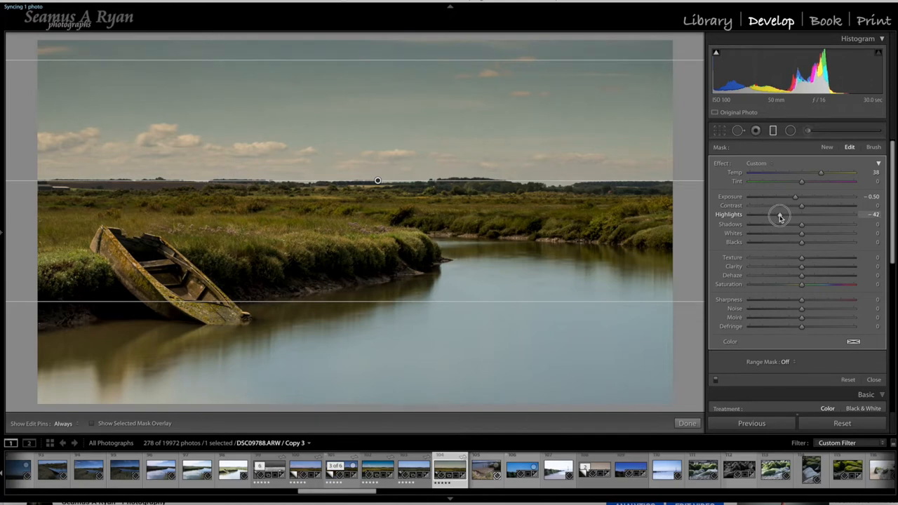
pyautogui.moveTo(781, 215); pyautogui.dragTo(775, 215)
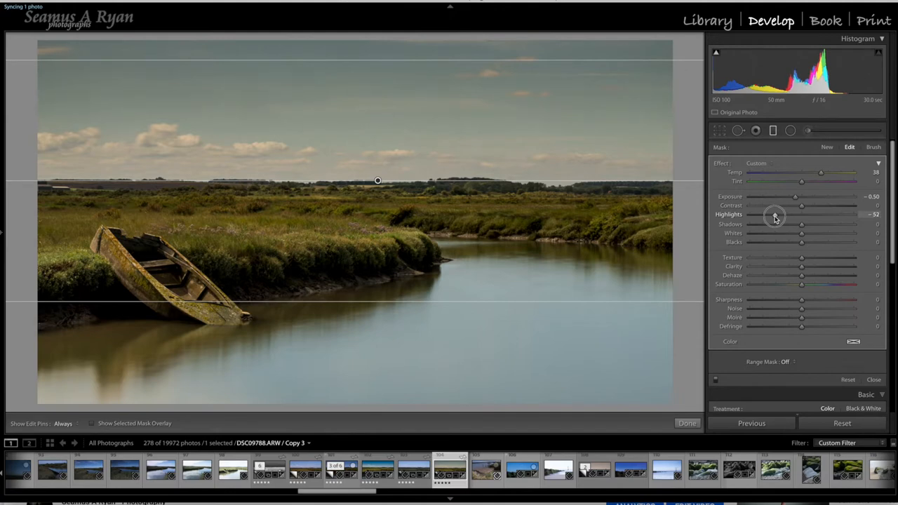
pyautogui.moveTo(794, 213); pyautogui.dragTo(789, 214)
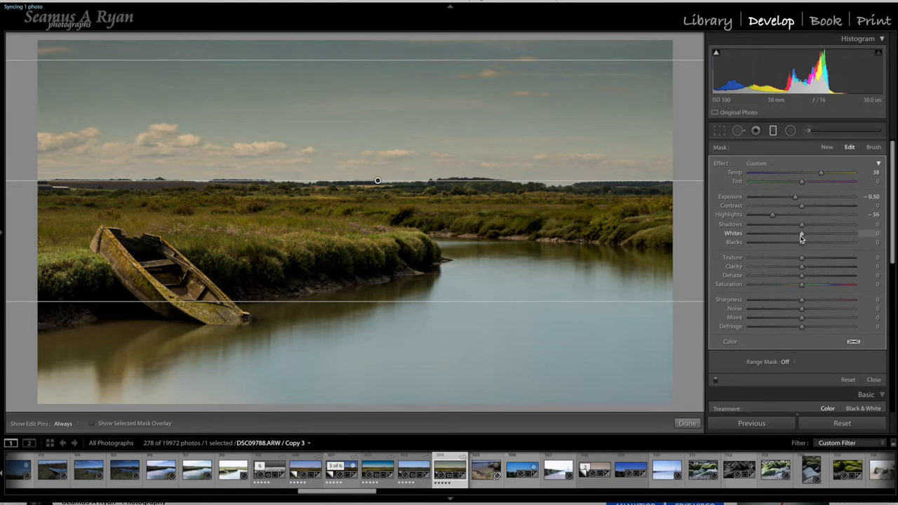
pyautogui.moveTo(801, 233); pyautogui.dragTo(783, 233)
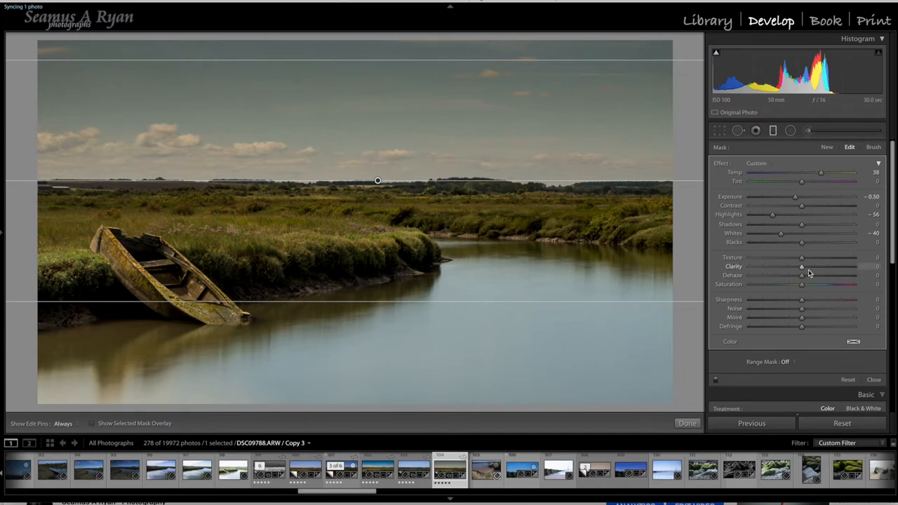
# Raise the sky filter's clarity to 34 and dehaze to 19
pyautogui.moveTo(801, 266); pyautogui.dragTo(815, 266)
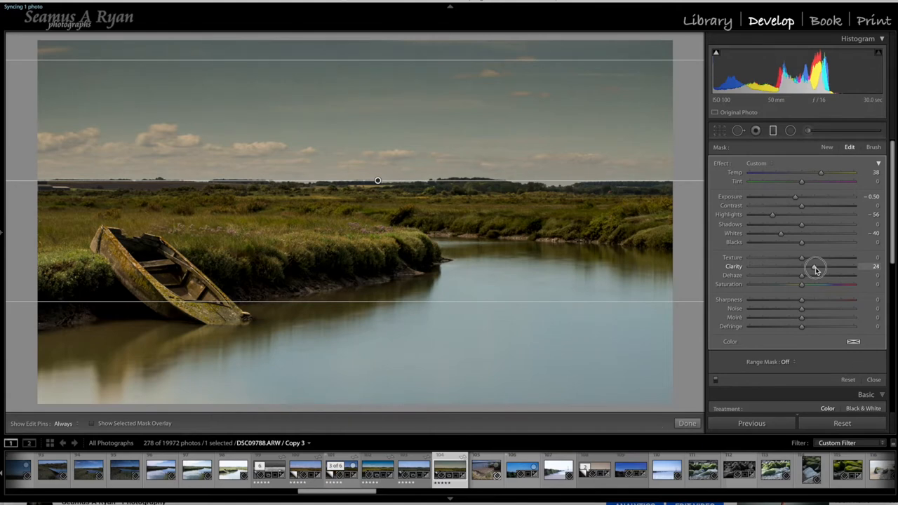
pyautogui.moveTo(815, 267); pyautogui.dragTo(820, 266)
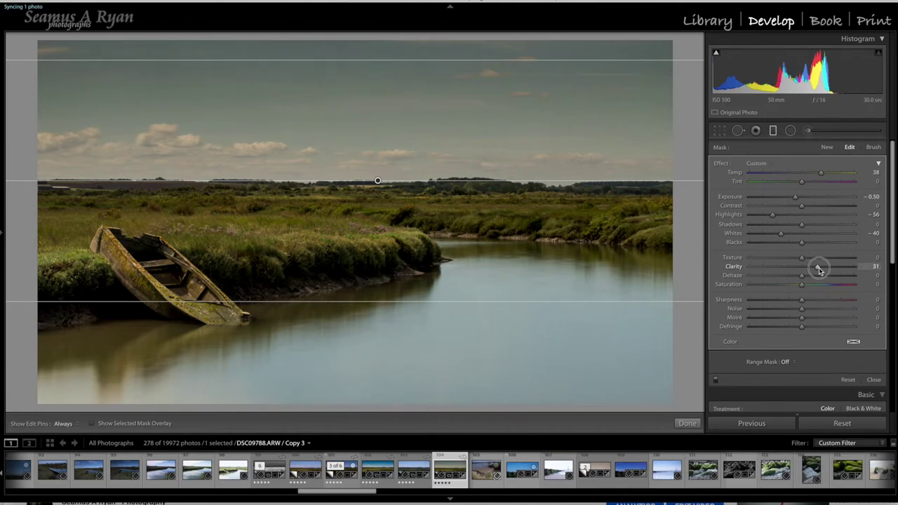
pyautogui.moveTo(820, 267); pyautogui.dragTo(824, 266)
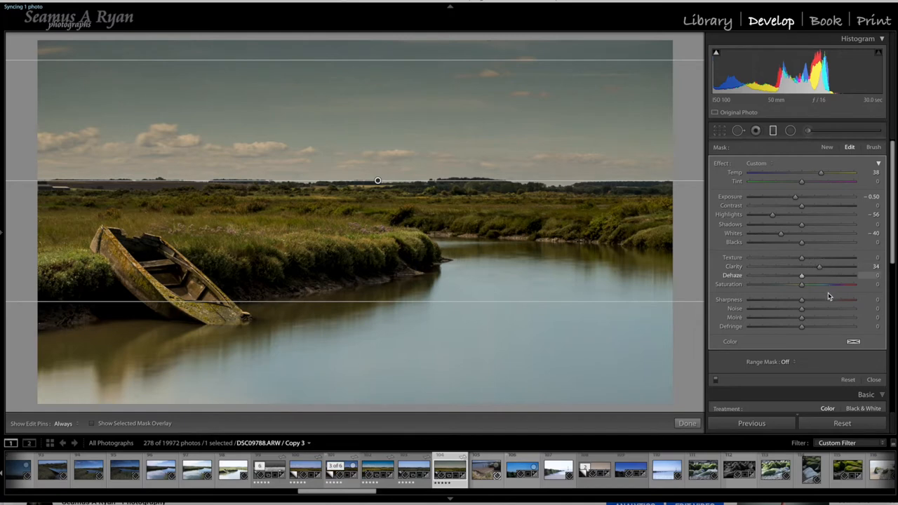
pyautogui.moveTo(800, 275); pyautogui.dragTo(805, 275)
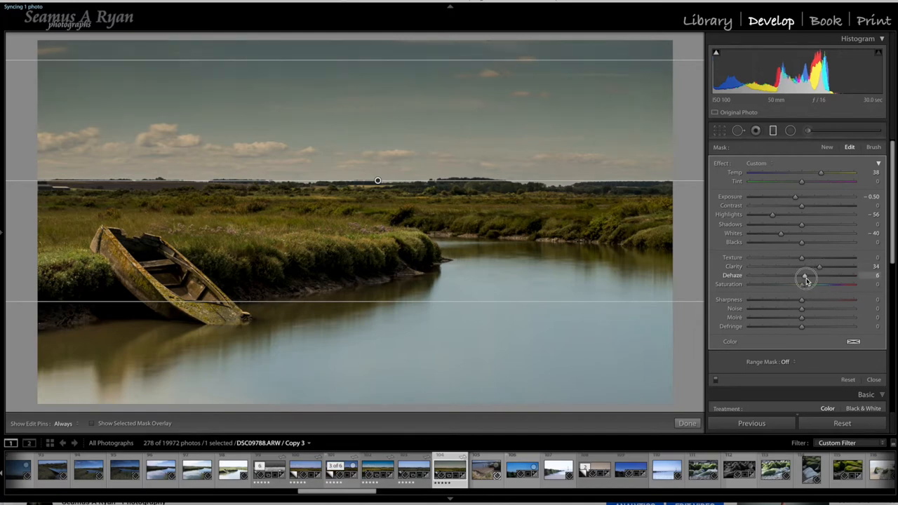
pyautogui.moveTo(804, 279); pyautogui.dragTo(811, 279)
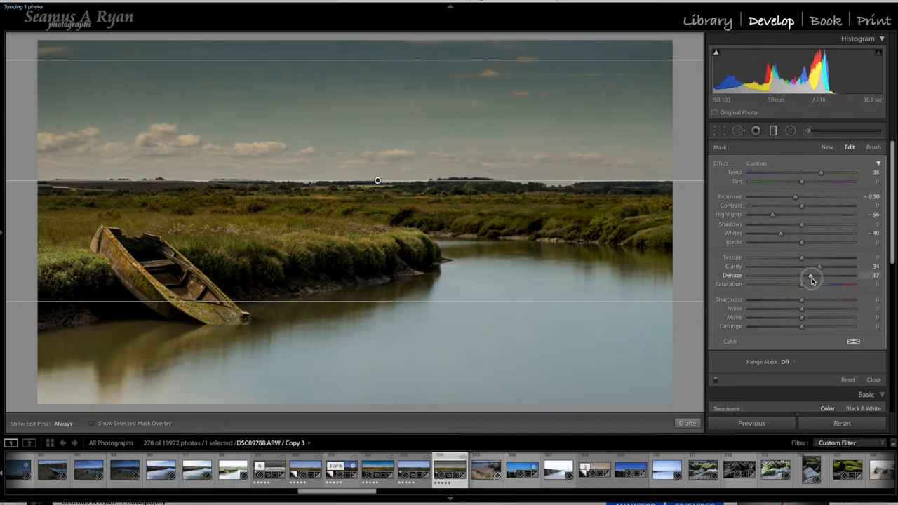
pyautogui.moveTo(806, 274); pyautogui.dragTo(819, 274)
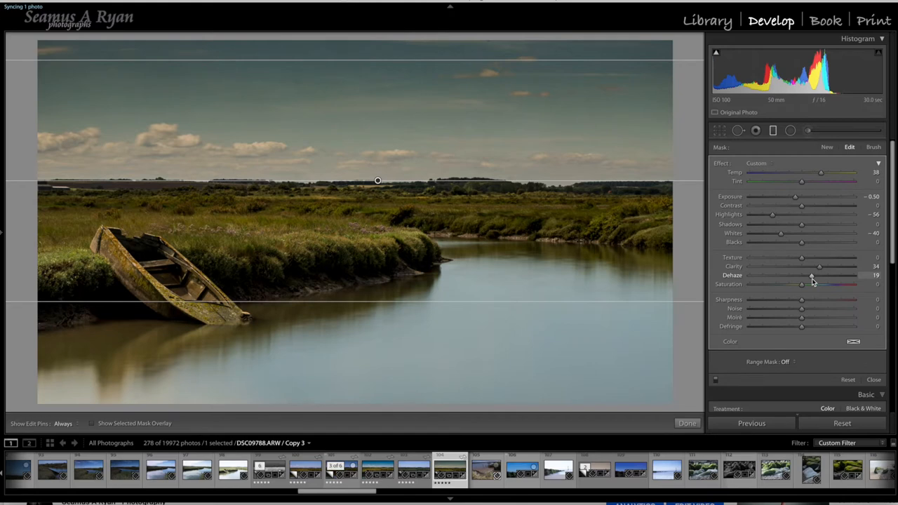
pyautogui.moveTo(358, 130)
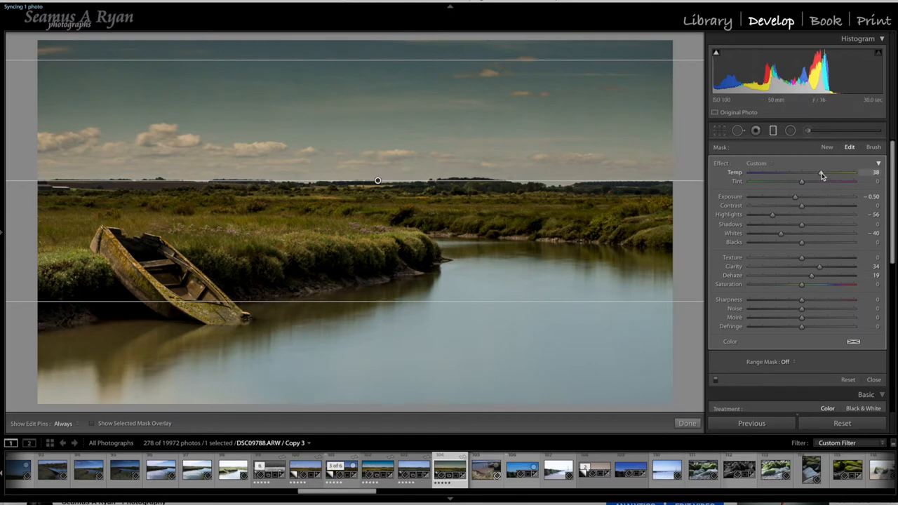
# Cool the sky filter's temperature to -31 for a deep blue sky
pyautogui.moveTo(841, 173); pyautogui.dragTo(795, 172)
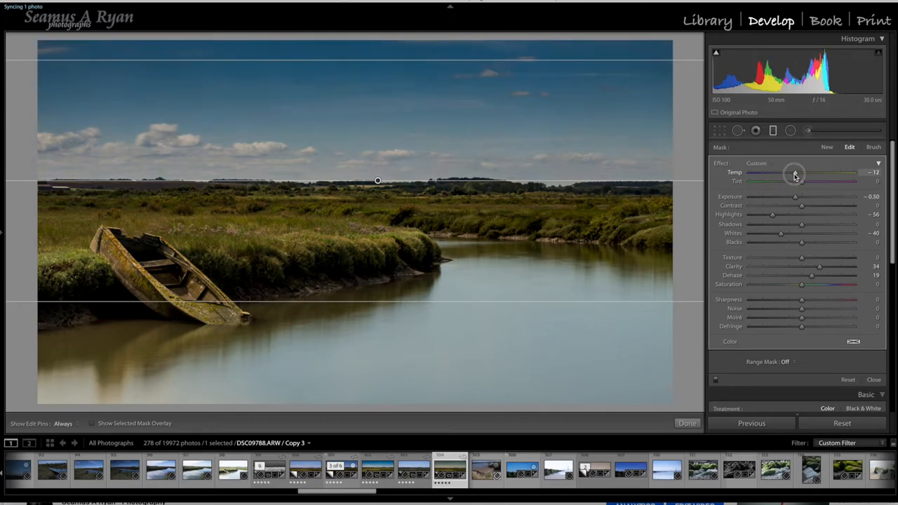
pyautogui.moveTo(795, 174); pyautogui.dragTo(822, 174)
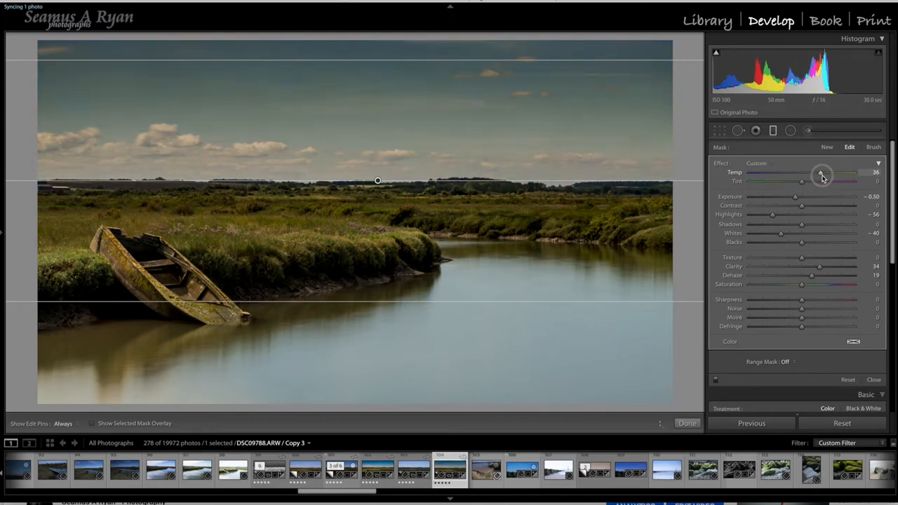
pyautogui.moveTo(822, 172); pyautogui.dragTo(793, 172)
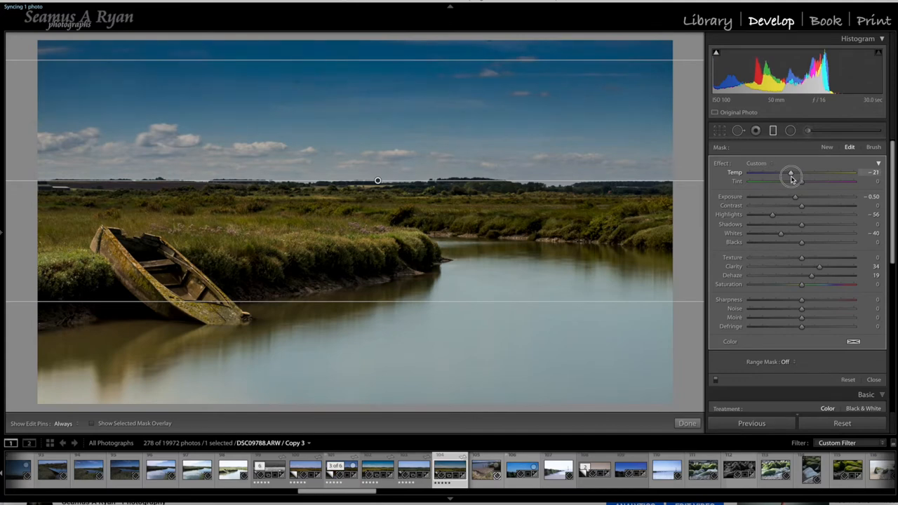
pyautogui.moveTo(791, 173); pyautogui.dragTo(785, 173)
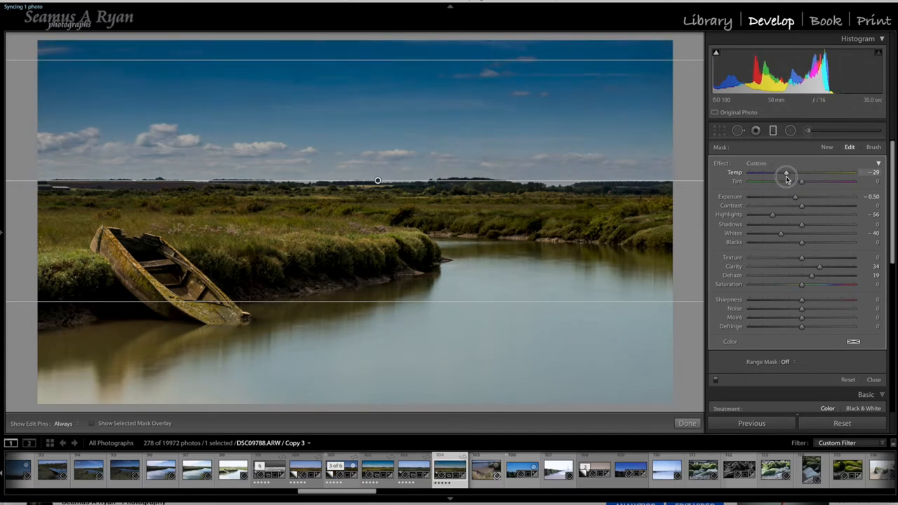
pyautogui.moveTo(787, 176); pyautogui.dragTo(785, 176)
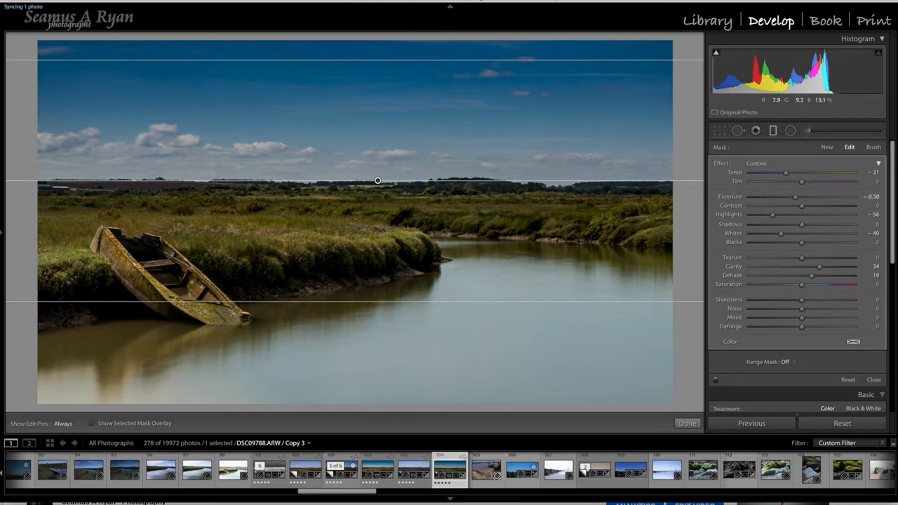
# Move the sky gradient up and back so it sits just above the horizon
pyautogui.moveTo(378, 181); pyautogui.dragTo(376, 173)
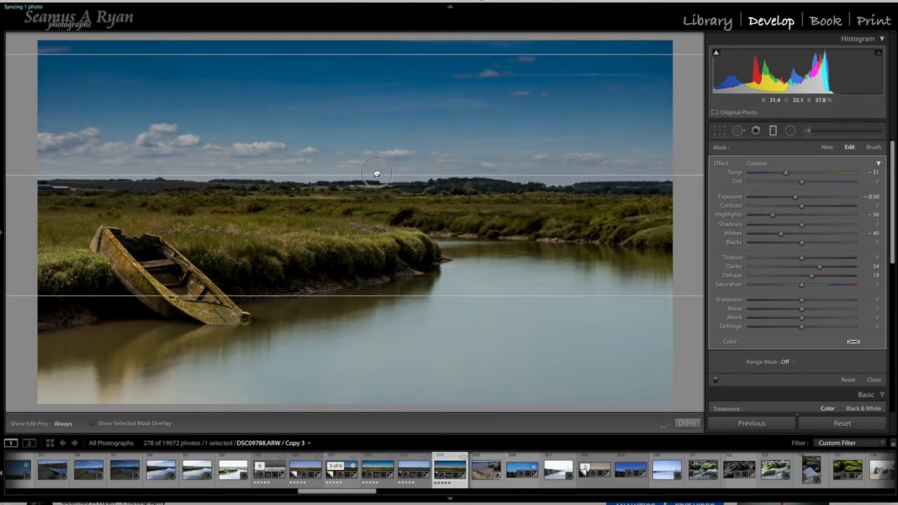
pyautogui.moveTo(376, 174); pyautogui.dragTo(376, 147)
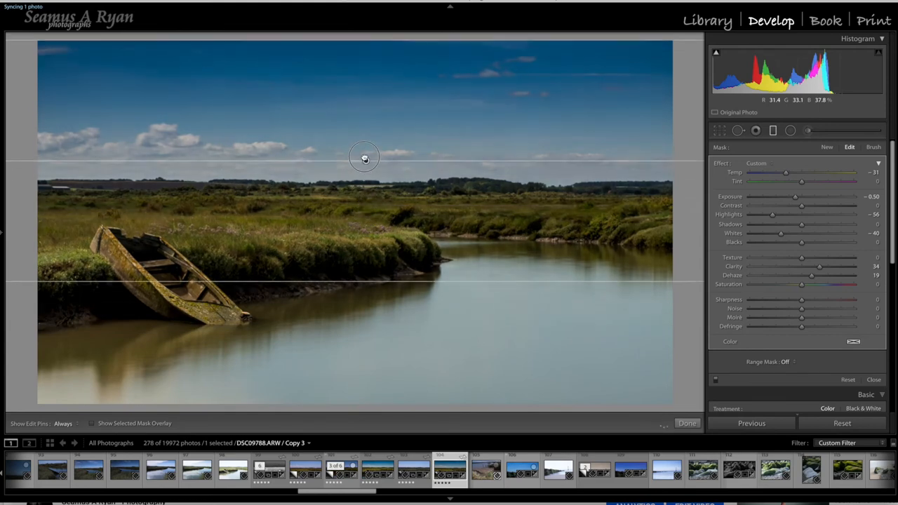
pyautogui.moveTo(364, 158); pyautogui.dragTo(363, 152)
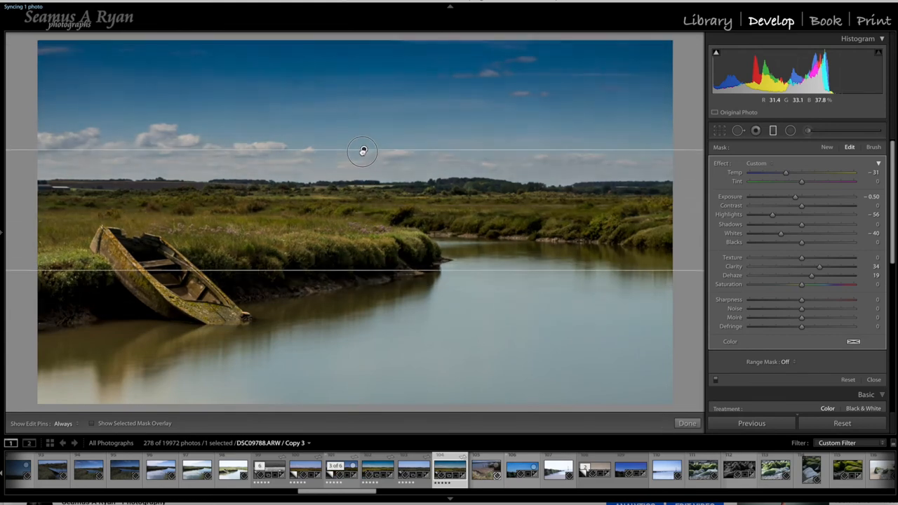
pyautogui.moveTo(363, 152); pyautogui.dragTo(360, 162)
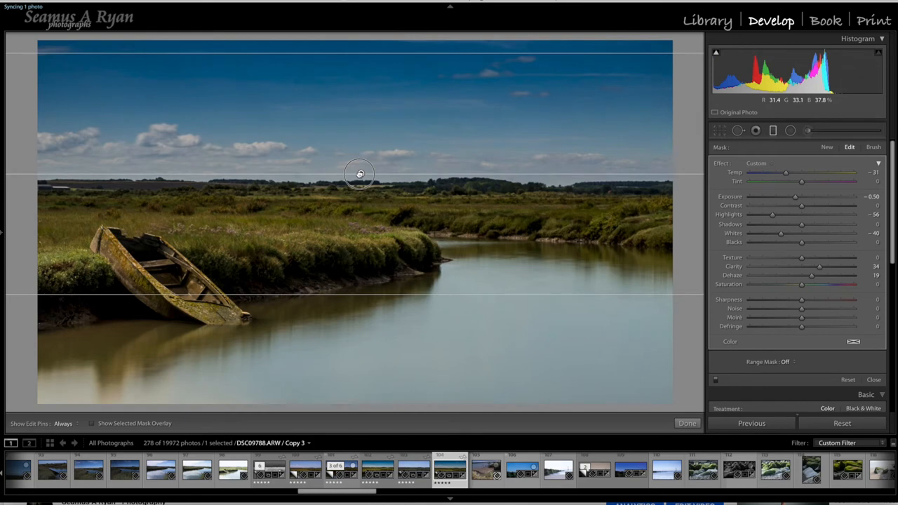
pyautogui.moveTo(726, 400)
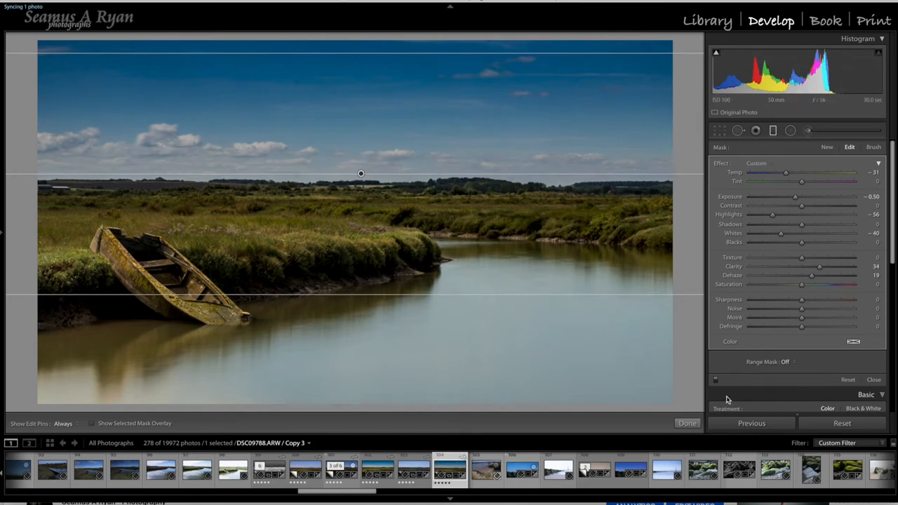
pyautogui.moveTo(718, 387)
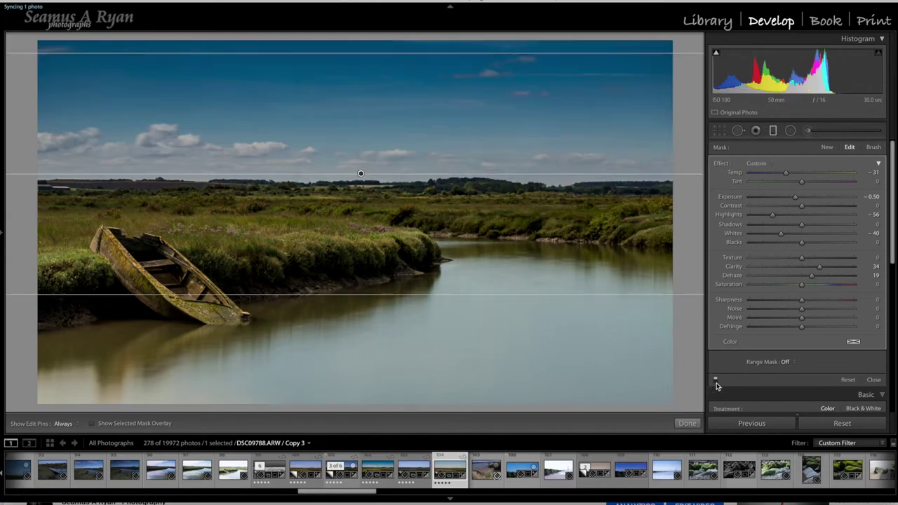
pyautogui.moveTo(494, 334)
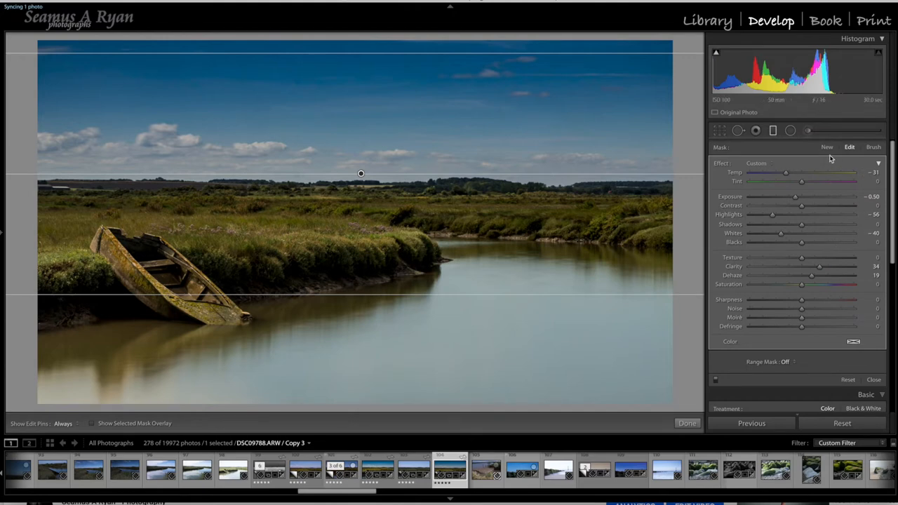
# Create a new gradient rising from the bottom of the water to the bank
pyautogui.click(827, 147)
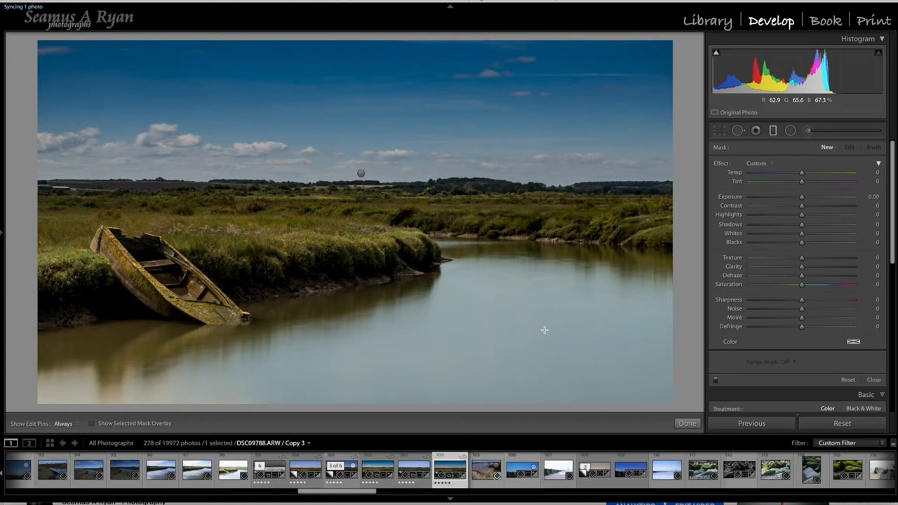
pyautogui.moveTo(370, 388)
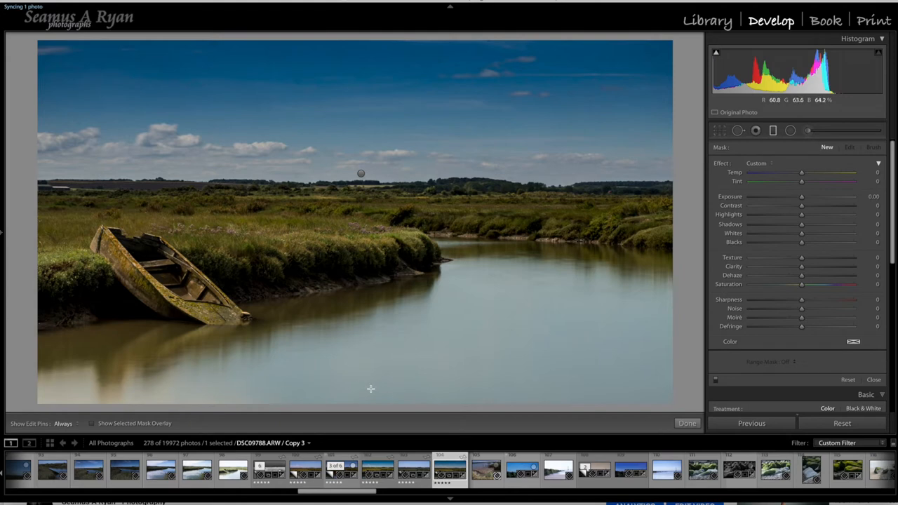
pyautogui.moveTo(374, 400)
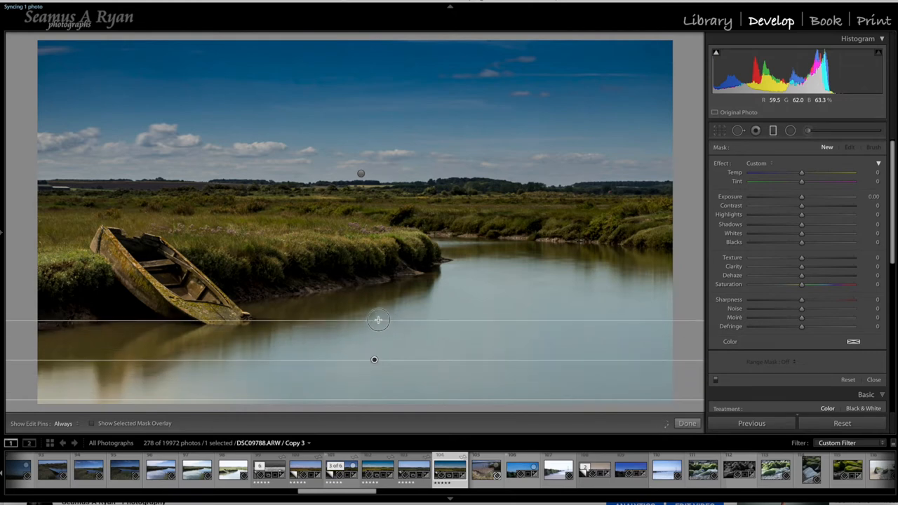
pyautogui.moveTo(379, 320); pyautogui.dragTo(382, 226)
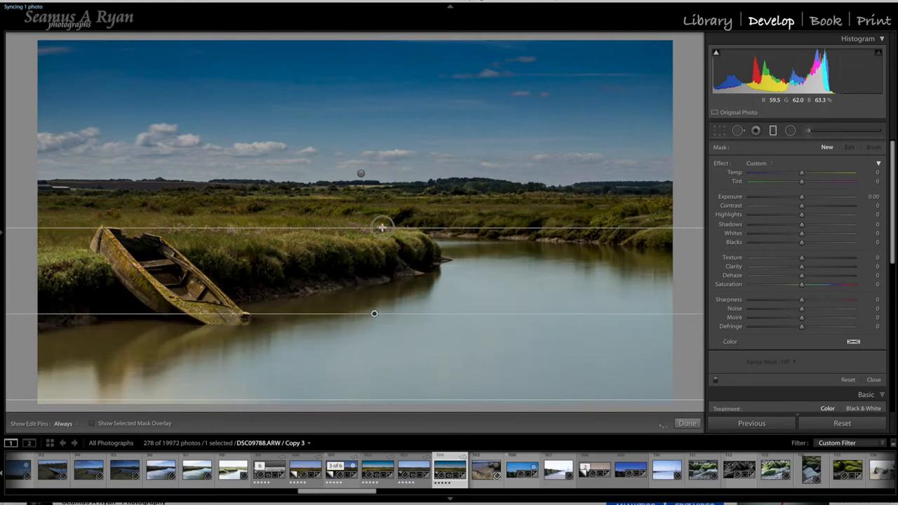
pyautogui.moveTo(382, 228); pyautogui.dragTo(384, 185)
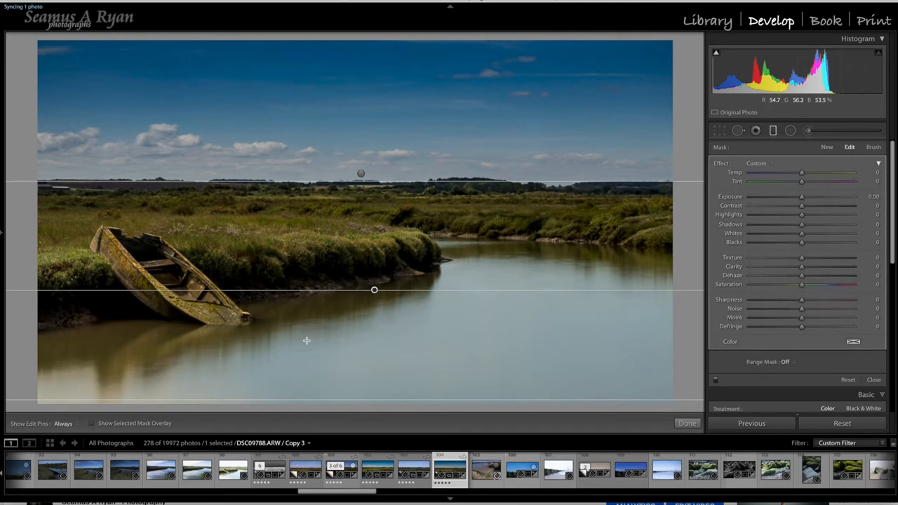
pyautogui.moveTo(360, 251)
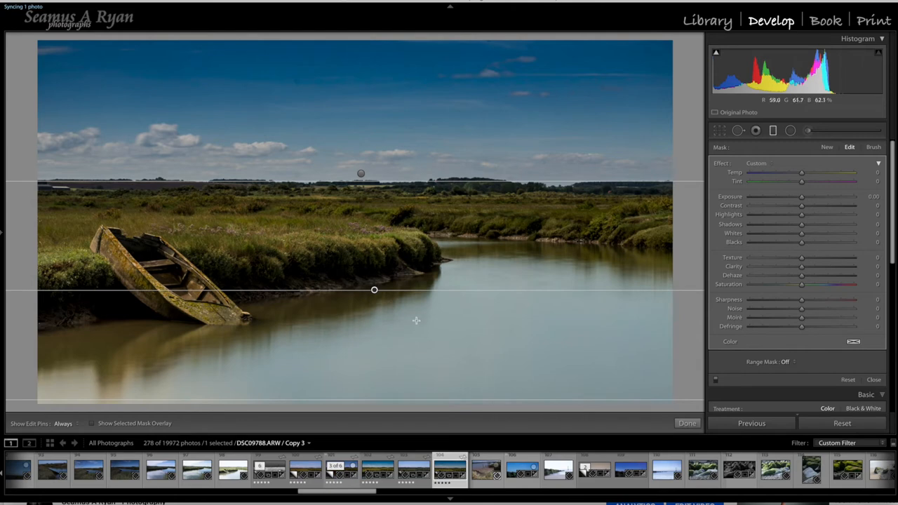
pyautogui.moveTo(461, 289)
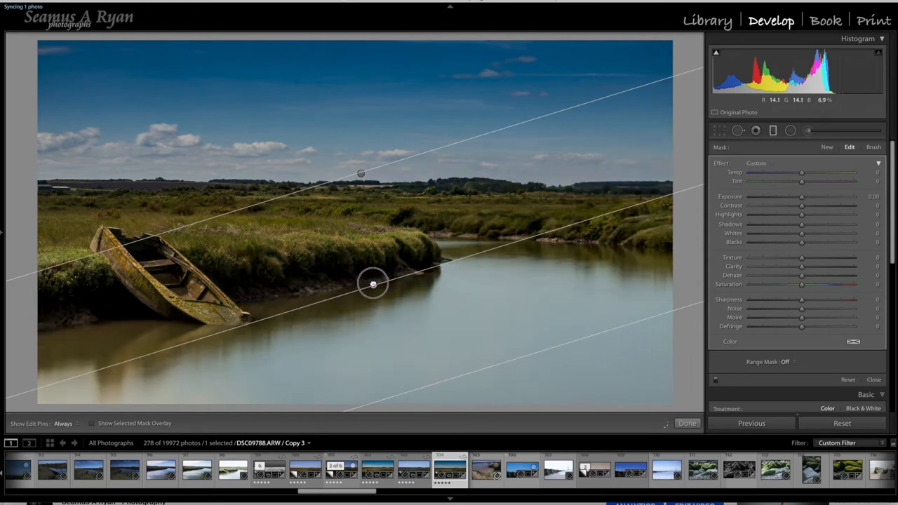
# Rotate the water gradient to follow the diagonal river bank
pyautogui.moveTo(373, 284); pyautogui.dragTo(376, 259)
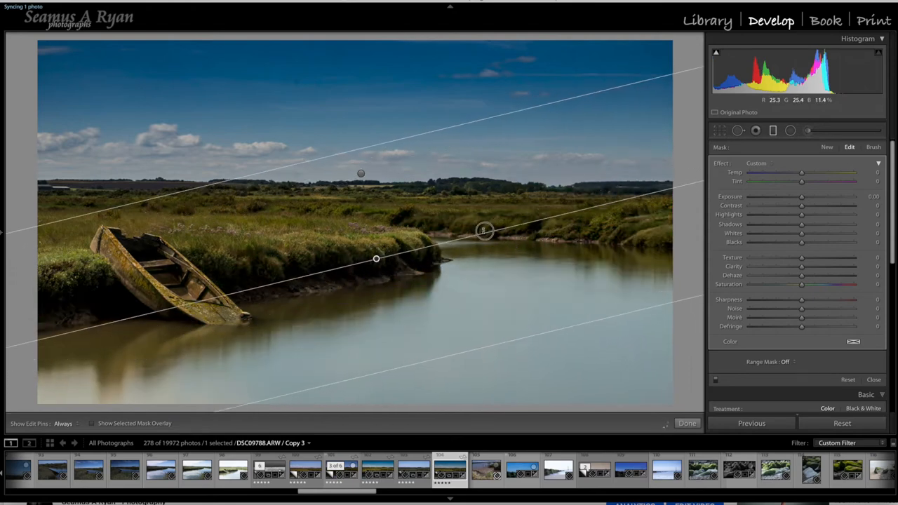
pyautogui.moveTo(484, 231); pyautogui.dragTo(470, 320)
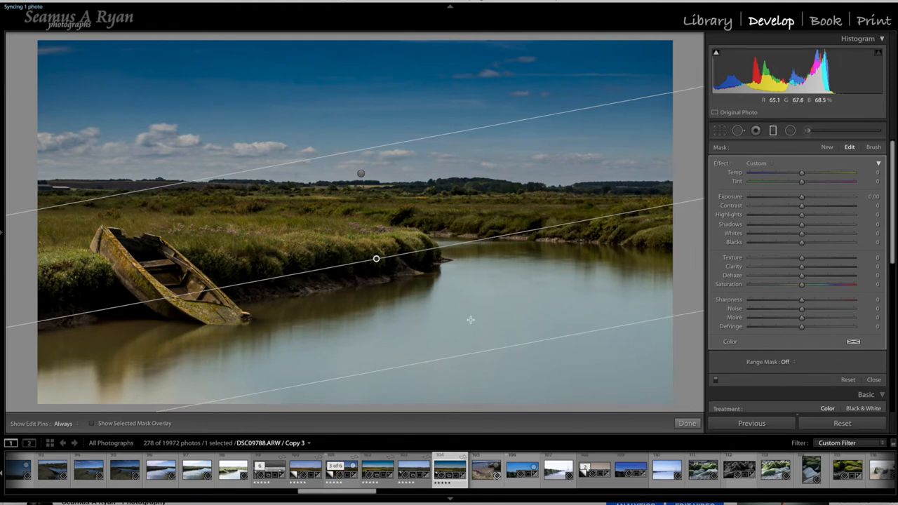
pyautogui.moveTo(508, 369)
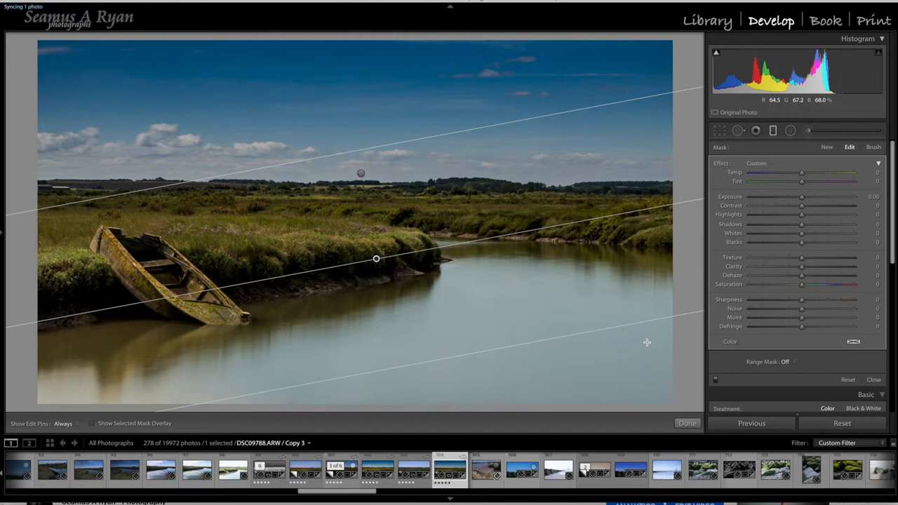
pyautogui.moveTo(414, 323)
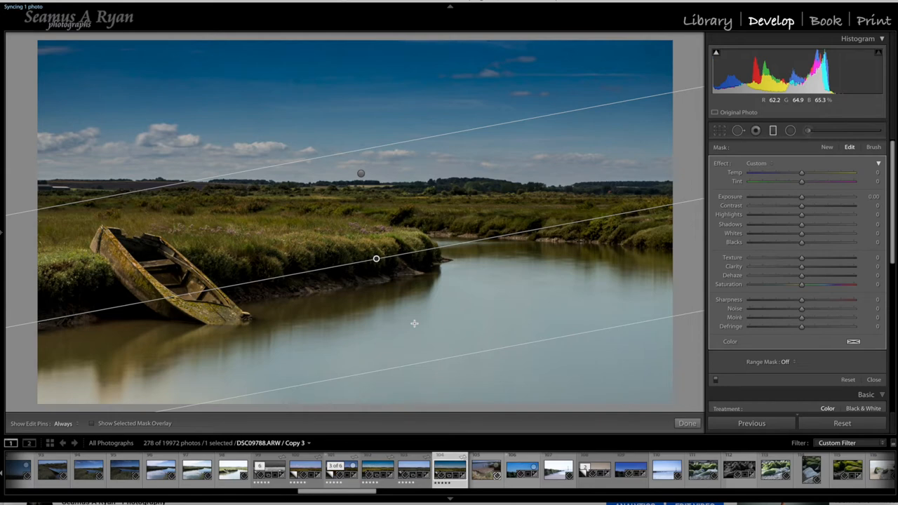
pyautogui.moveTo(467, 340)
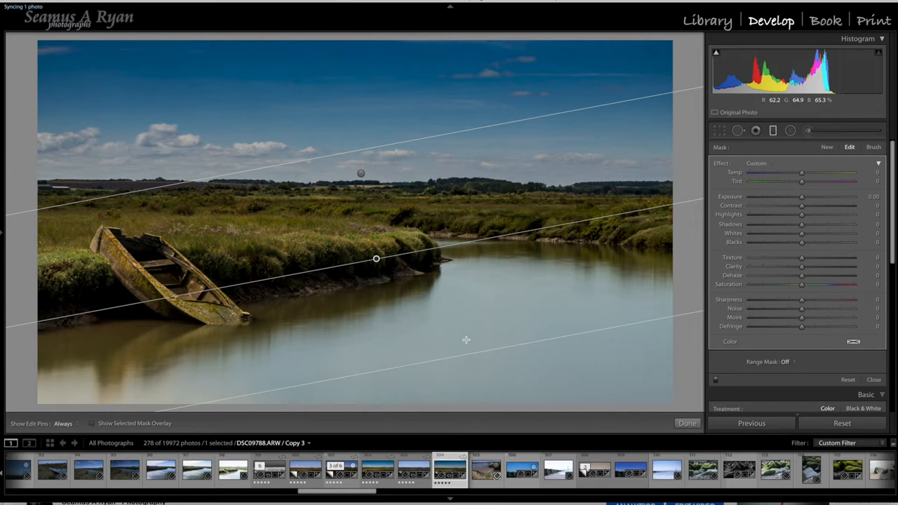
pyautogui.moveTo(802, 173)
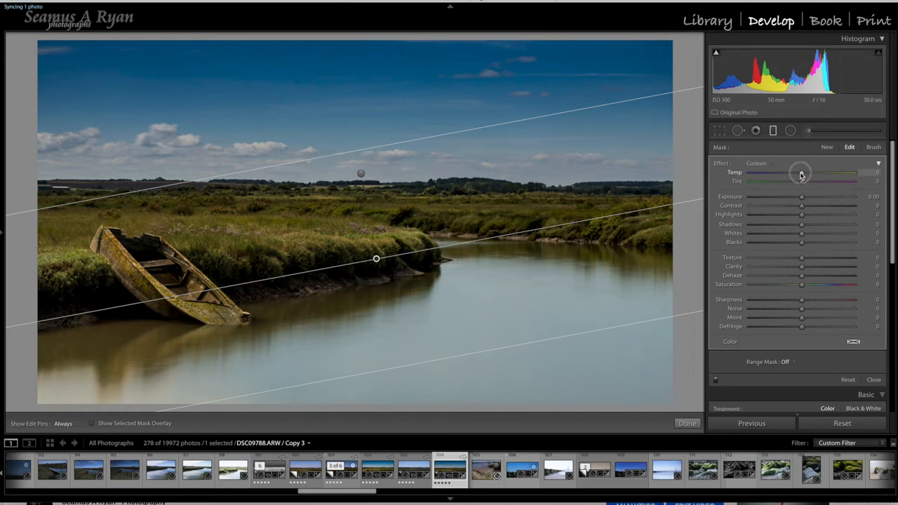
# Set the water filter's Temp to -33 and toggle the filter to compare
pyautogui.moveTo(801, 172); pyautogui.dragTo(786, 173)
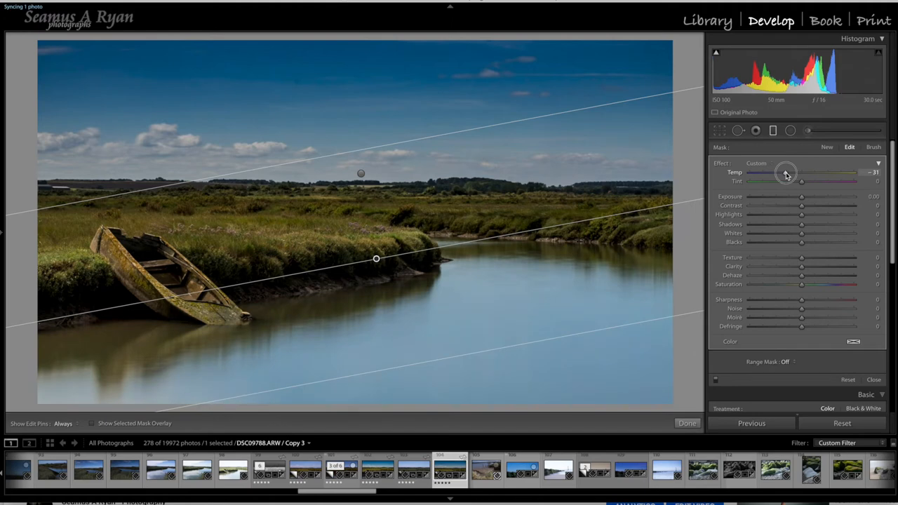
pyautogui.moveTo(786, 172); pyautogui.dragTo(785, 173)
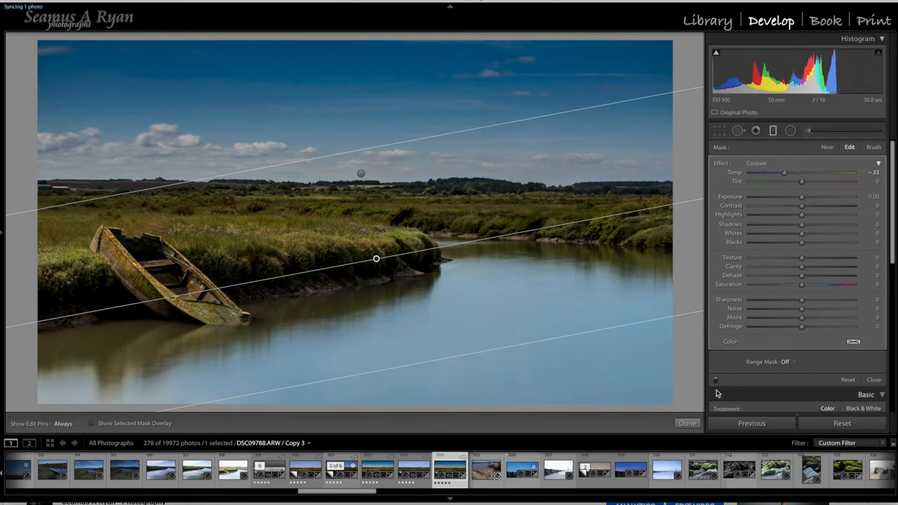
pyautogui.click(716, 386)
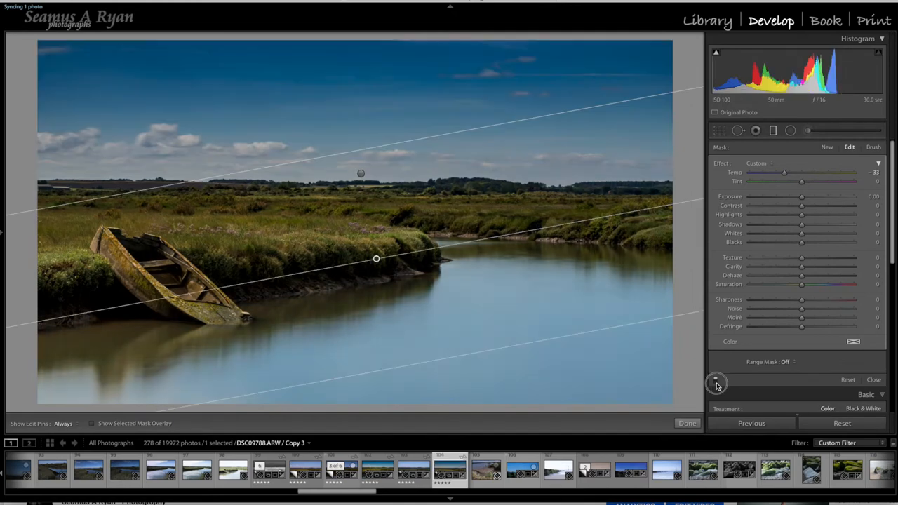
pyautogui.moveTo(547, 343)
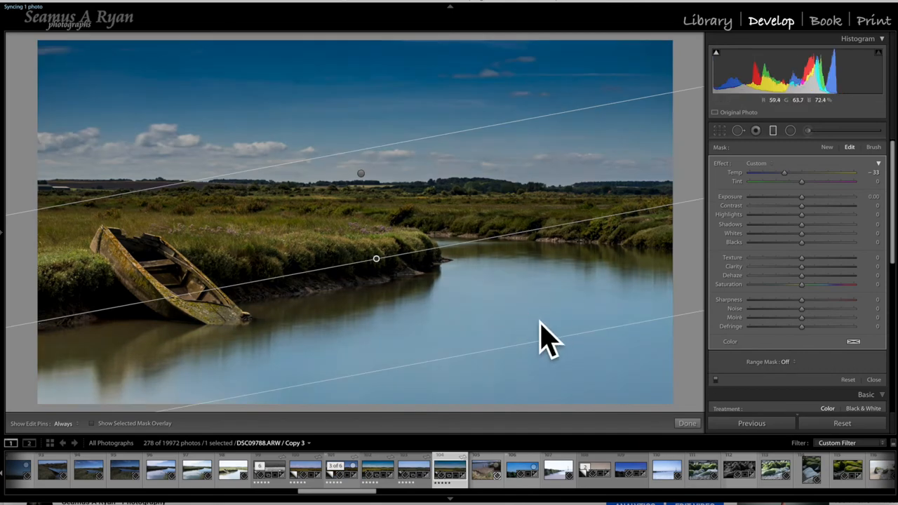
pyautogui.moveTo(502, 383)
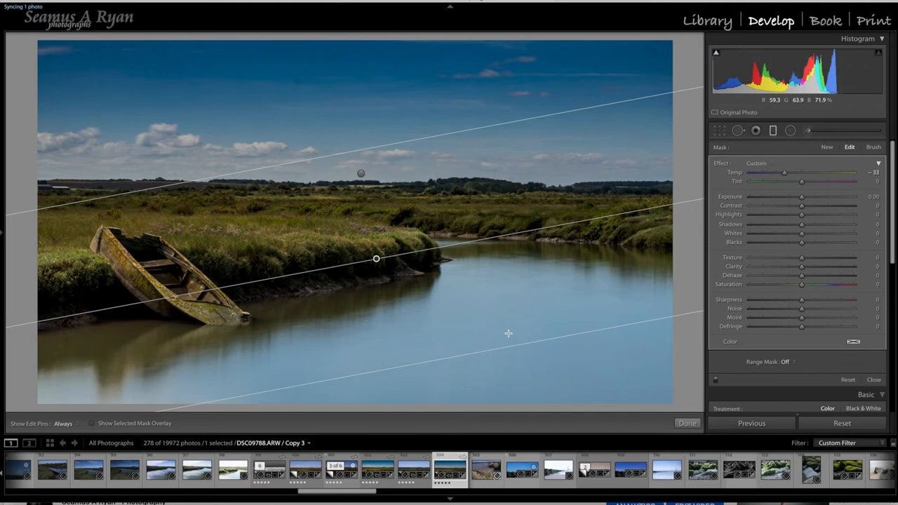
pyautogui.moveTo(434, 116)
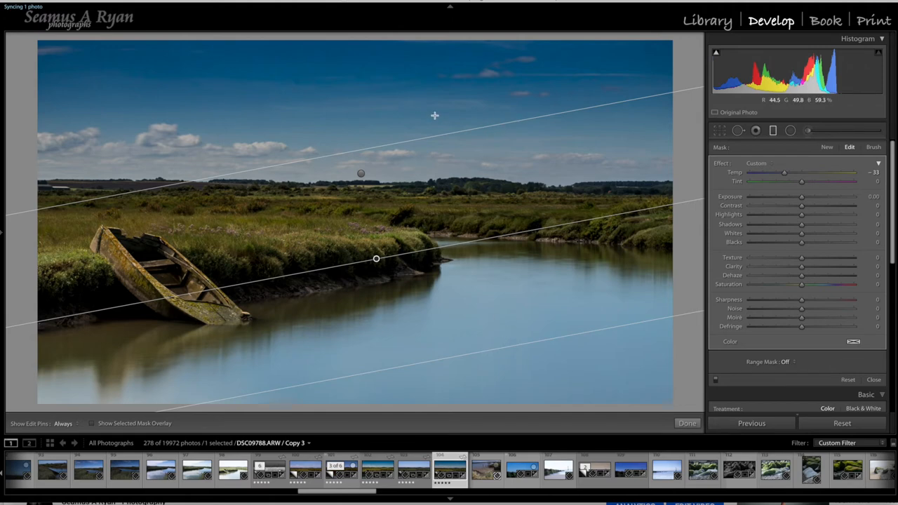
pyautogui.moveTo(527, 328)
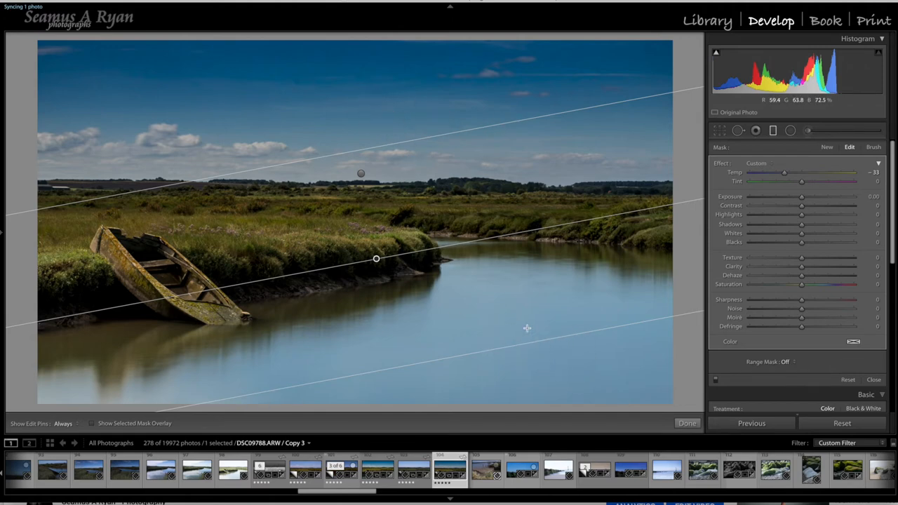
pyautogui.moveTo(561, 366)
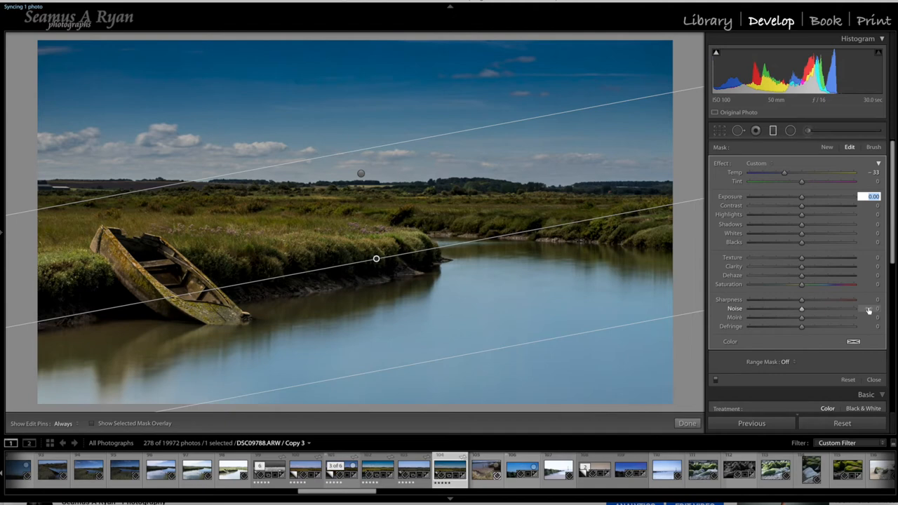
# Lower the water filter's exposure to -1.20
pyautogui.moveTo(797, 197); pyautogui.dragTo(798, 196)
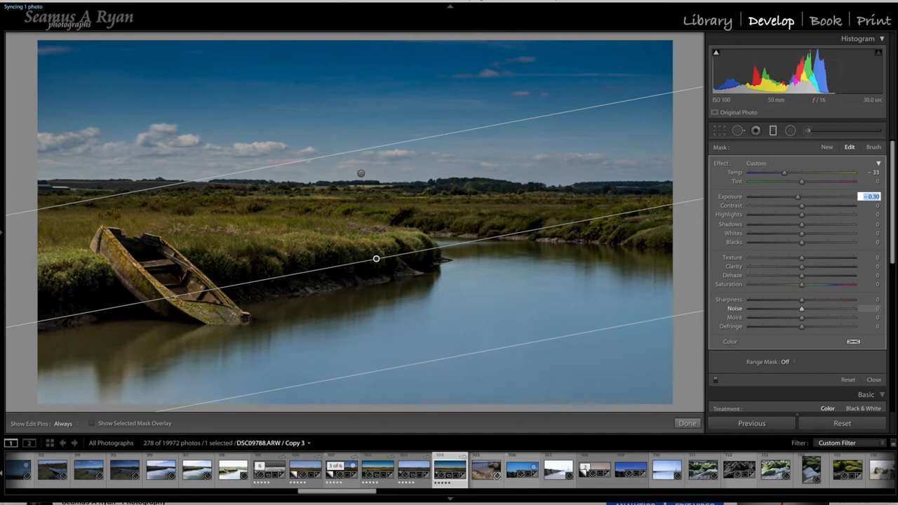
pyautogui.moveTo(795, 196); pyautogui.dragTo(800, 197)
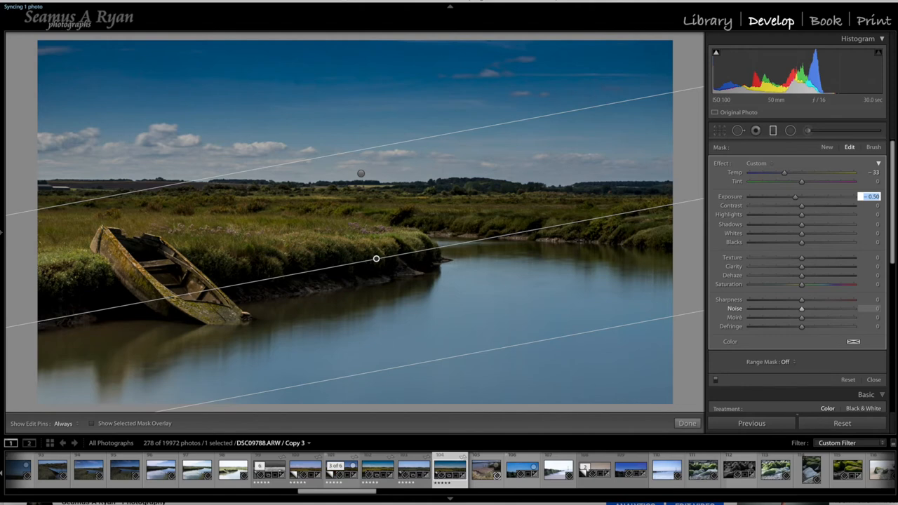
pyautogui.moveTo(795, 196); pyautogui.dragTo(803, 197)
pyautogui.write('-1.2')
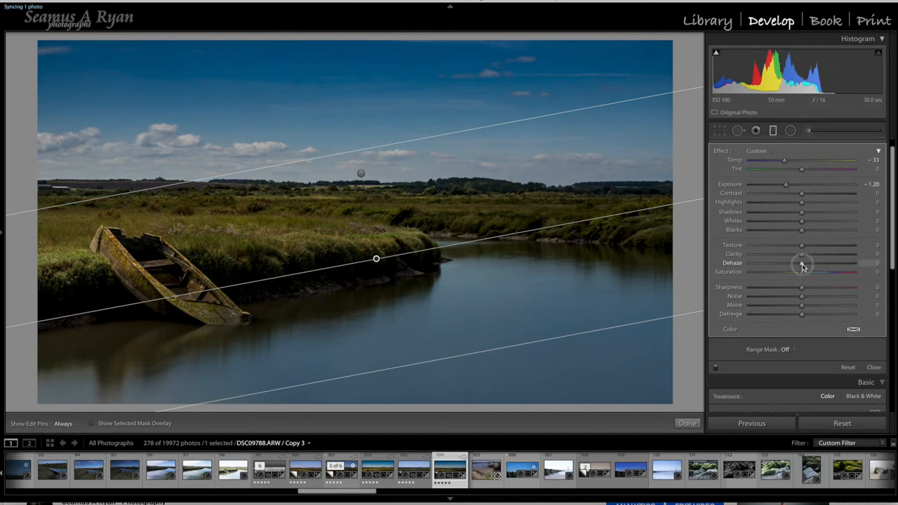
# Set the water filter's dehaze to 26 and shift and tilt it along the bank
pyautogui.moveTo(801, 264); pyautogui.dragTo(813, 264)
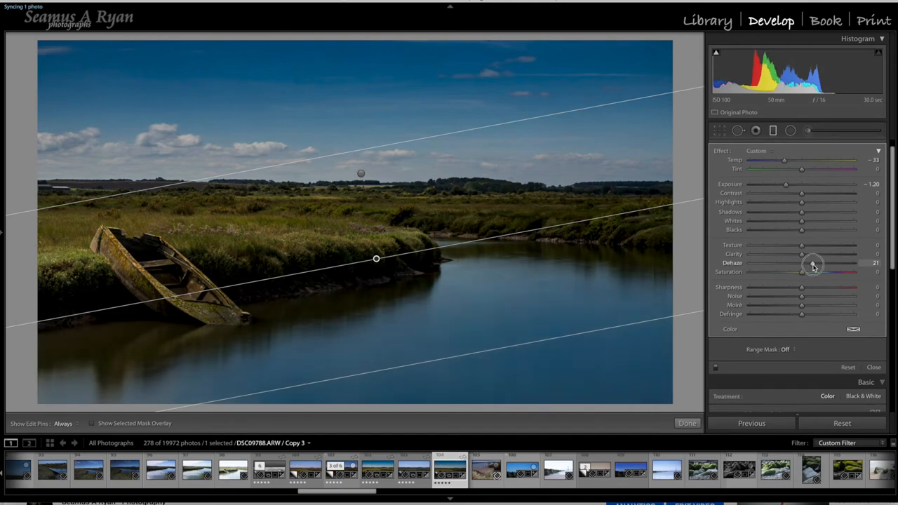
pyautogui.moveTo(810, 272); pyautogui.dragTo(816, 272)
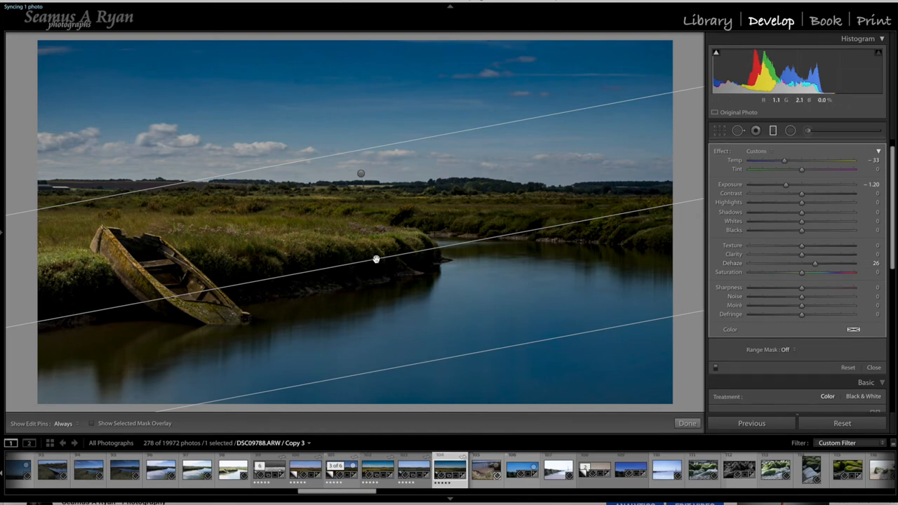
pyautogui.moveTo(375, 259); pyautogui.dragTo(374, 246)
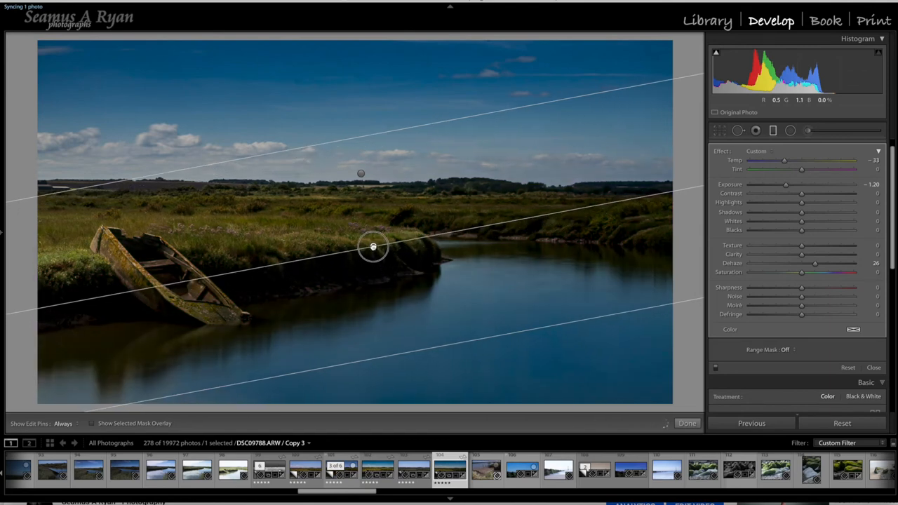
pyautogui.moveTo(373, 246); pyautogui.dragTo(372, 239)
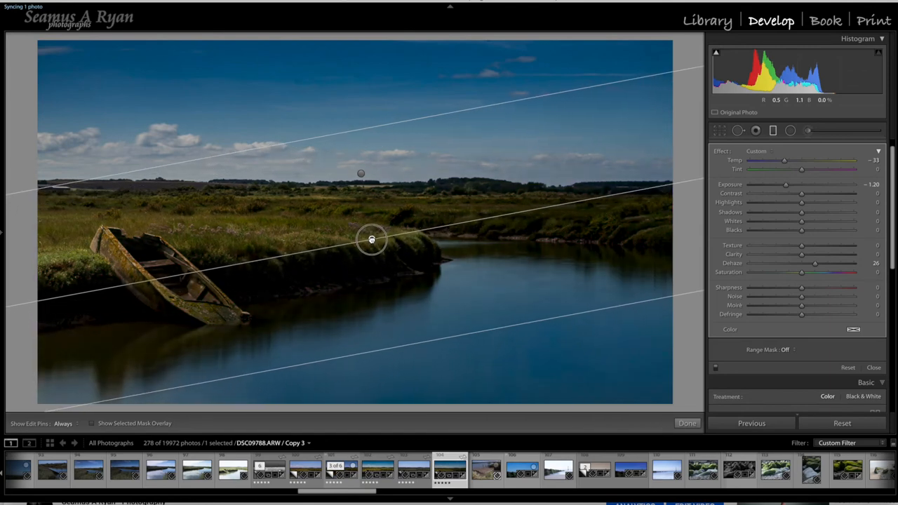
pyautogui.moveTo(372, 238); pyautogui.dragTo(370, 245)
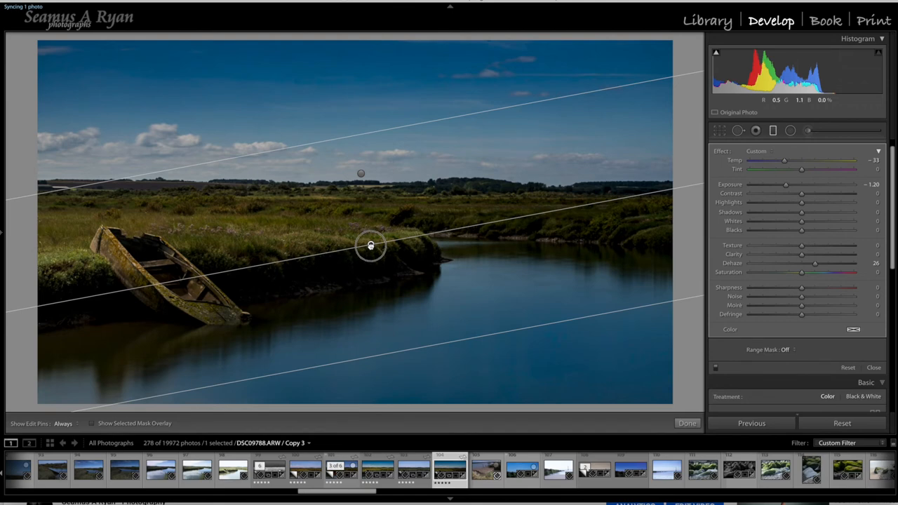
pyautogui.moveTo(370, 246); pyautogui.dragTo(366, 263)
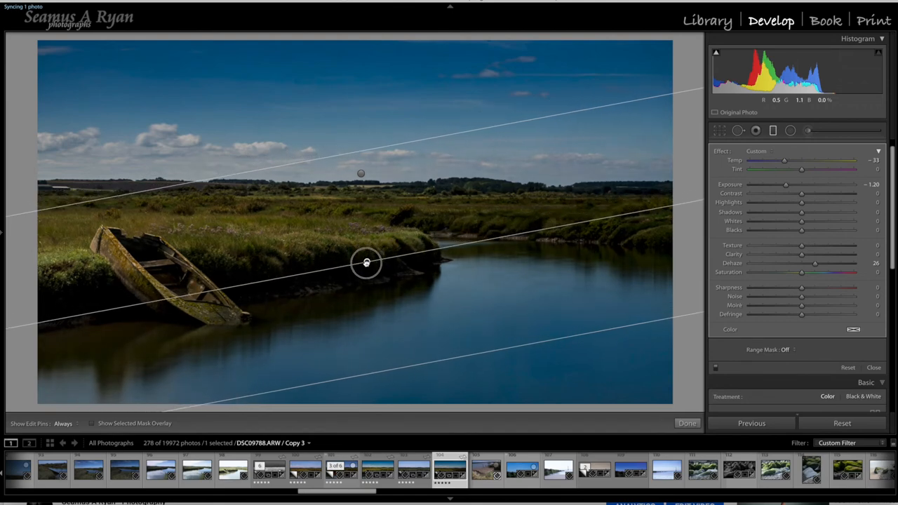
pyautogui.moveTo(366, 263); pyautogui.dragTo(364, 269)
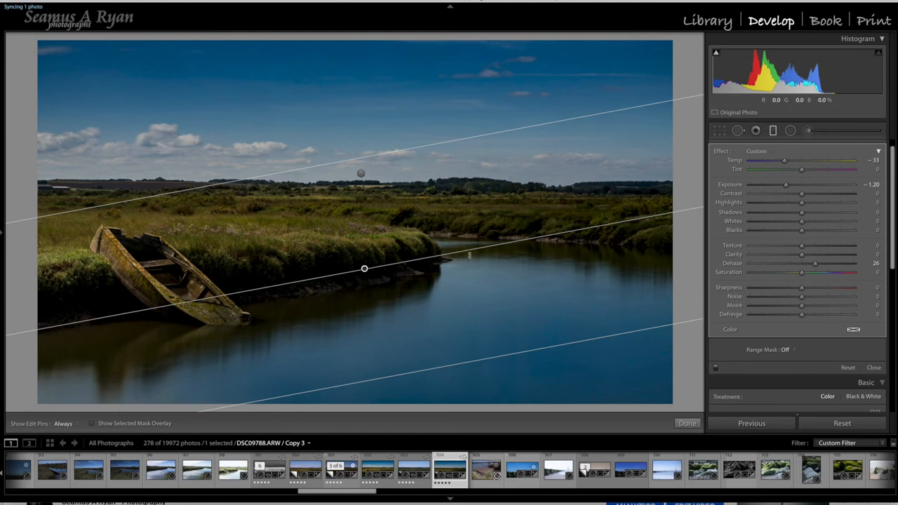
pyautogui.moveTo(462, 240)
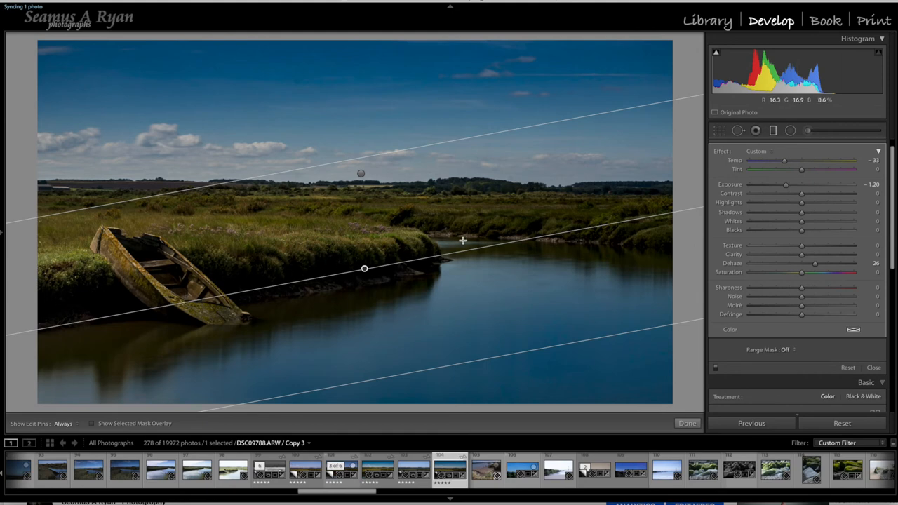
pyautogui.moveTo(364, 269)
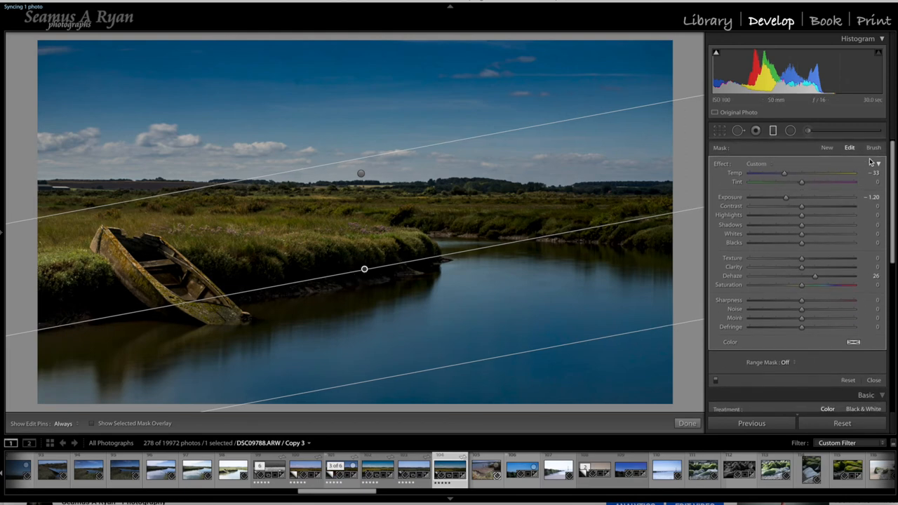
# Switch the water graduated filter to brush mode for erasing its mask from the bank
pyautogui.click(873, 147)
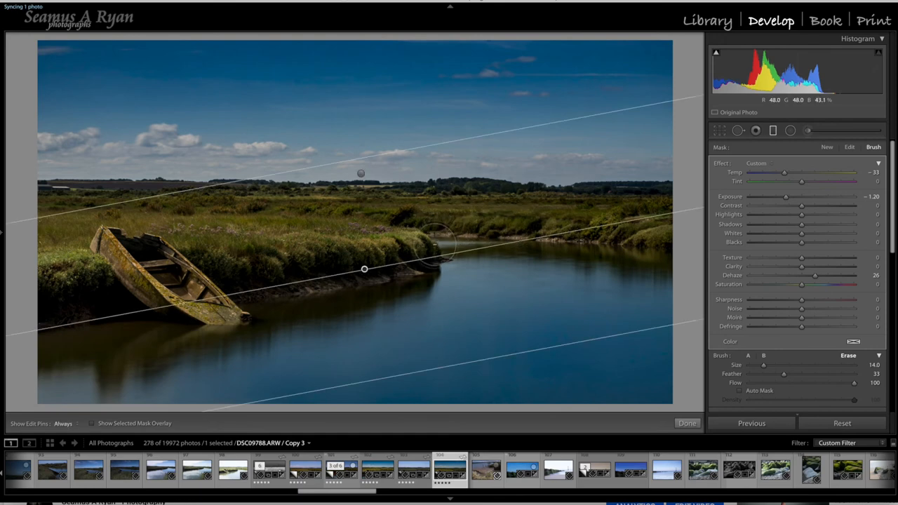
pyautogui.moveTo(528, 357)
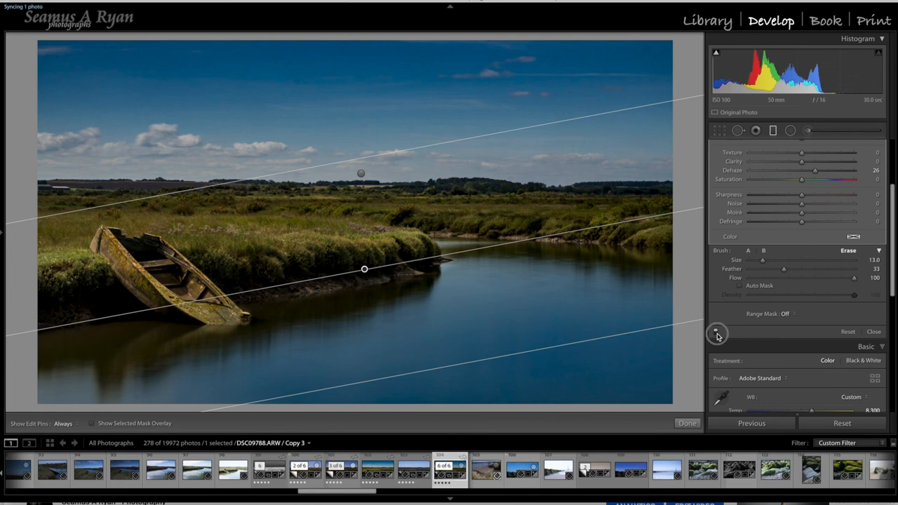
# Compare the graduated filters before and after, then close the tool to the main adjustments
pyautogui.click(717, 334)
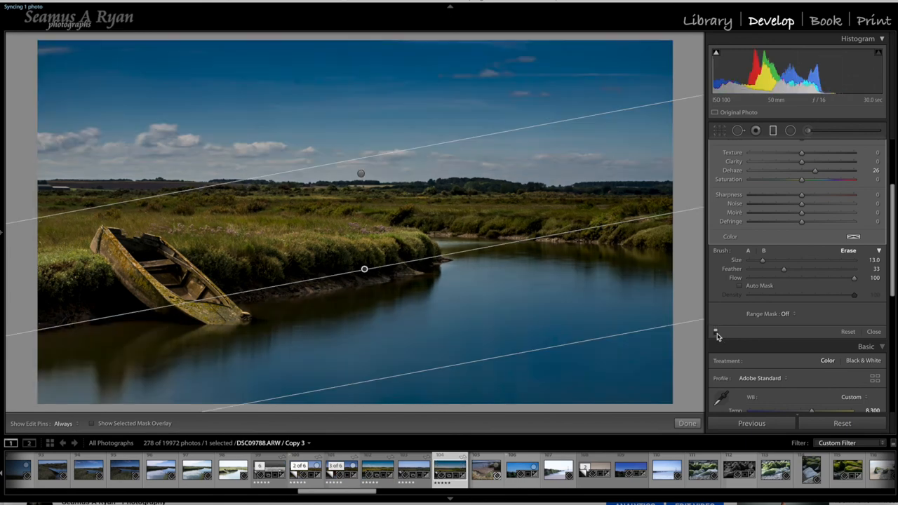
pyautogui.moveTo(658, 390)
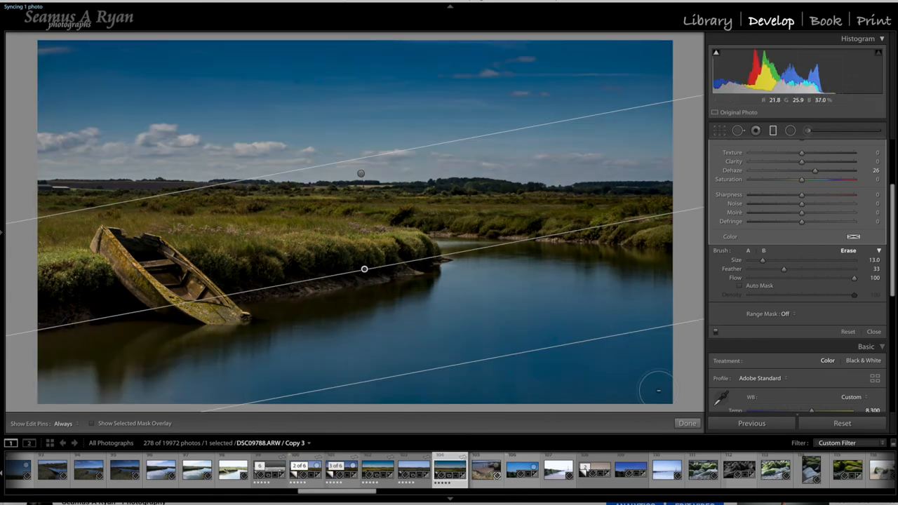
pyautogui.click(686, 423)
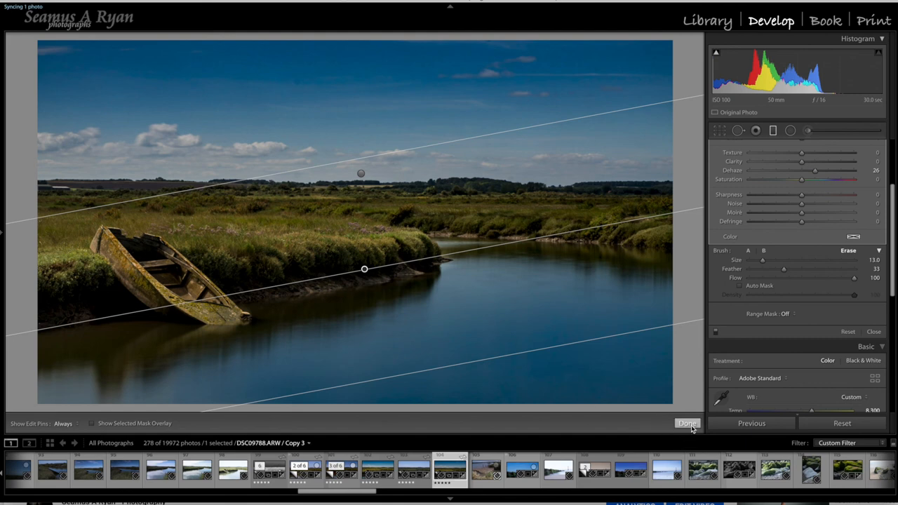
pyautogui.click(687, 423)
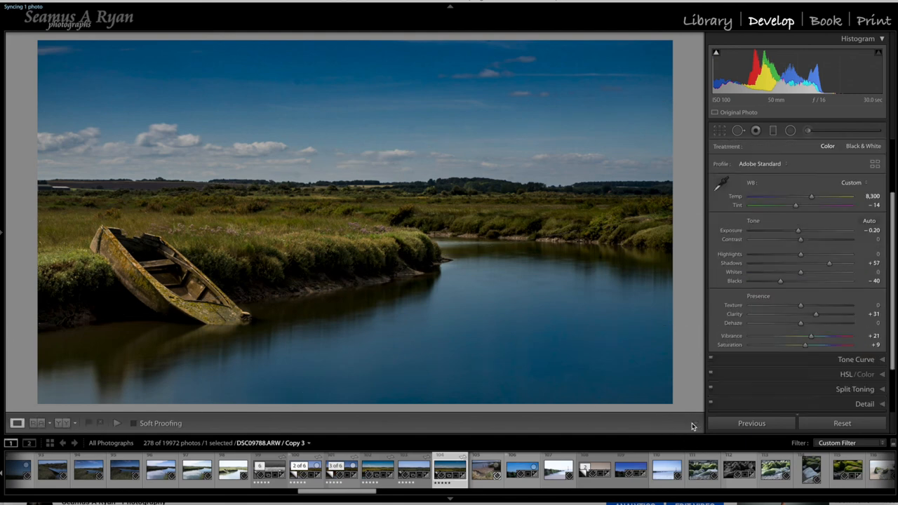
pyautogui.scroll(-3)
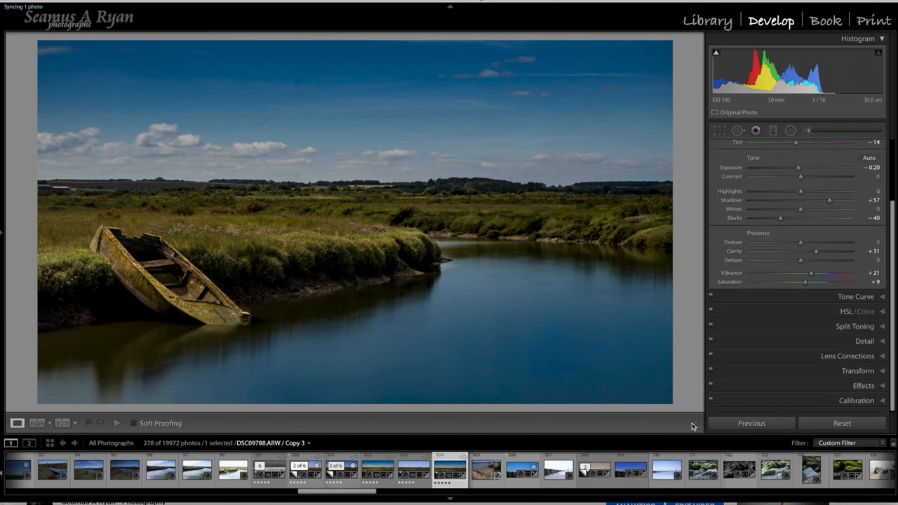